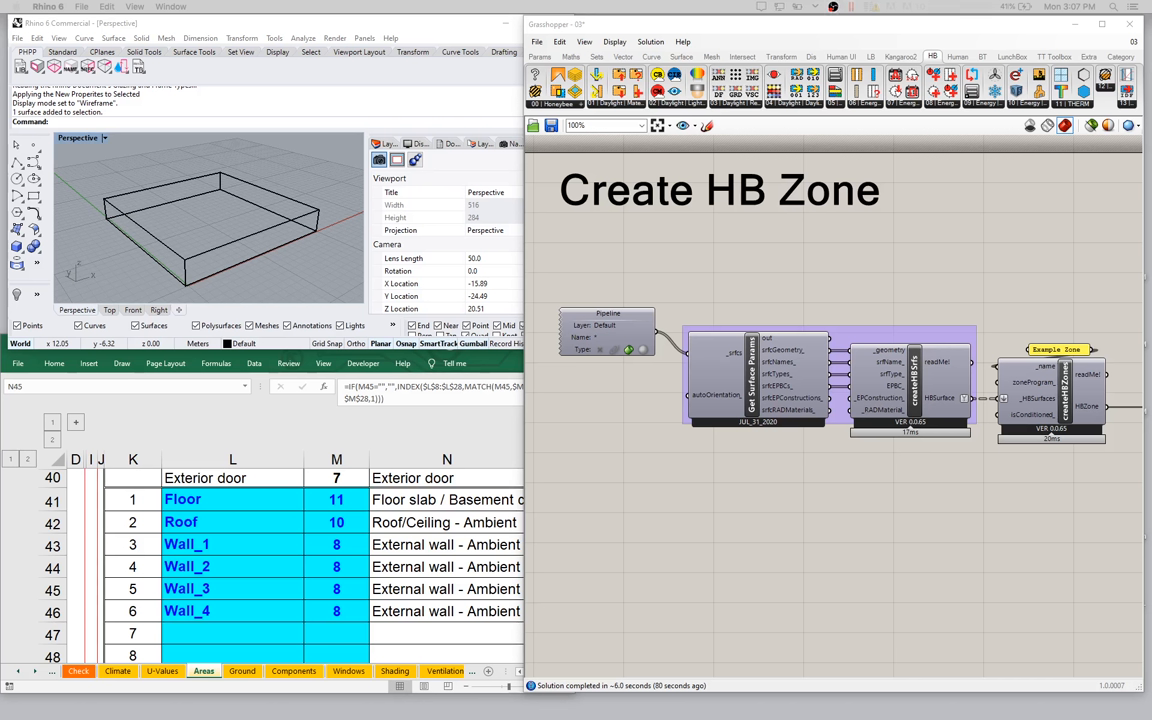
{"action": "mouse_move", "coordinate": [276, 438]}
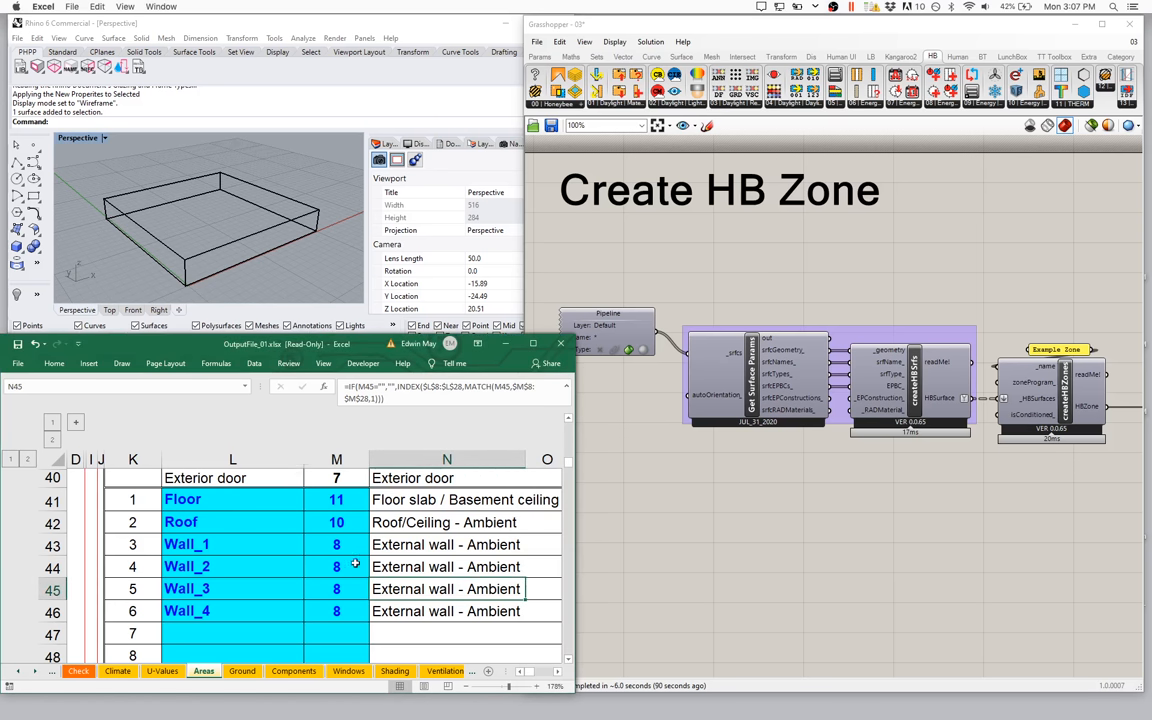
Maximize the Excel PHPP workbook so the Areas sheet fills the screen.
{"action": "left_click", "coordinate": [336, 567]}
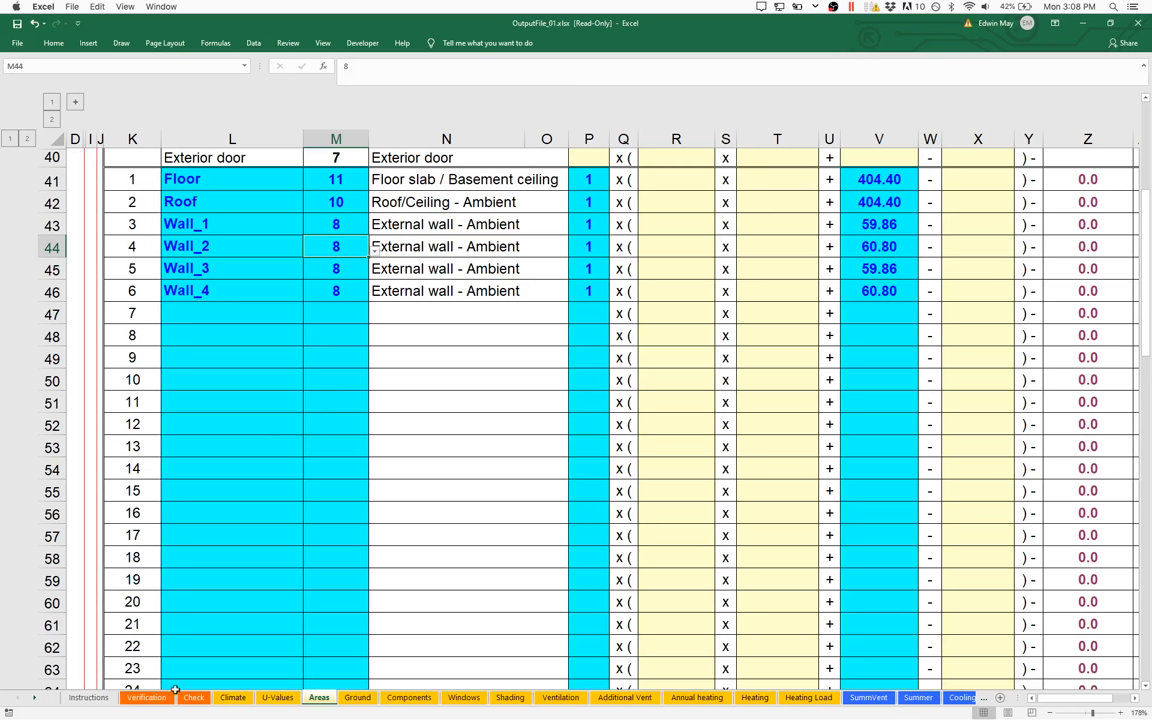
Read the 190 kWh/(m²a) heating demand on Verification, then view the Heating sheet.
{"action": "left_click", "coordinate": [146, 697]}
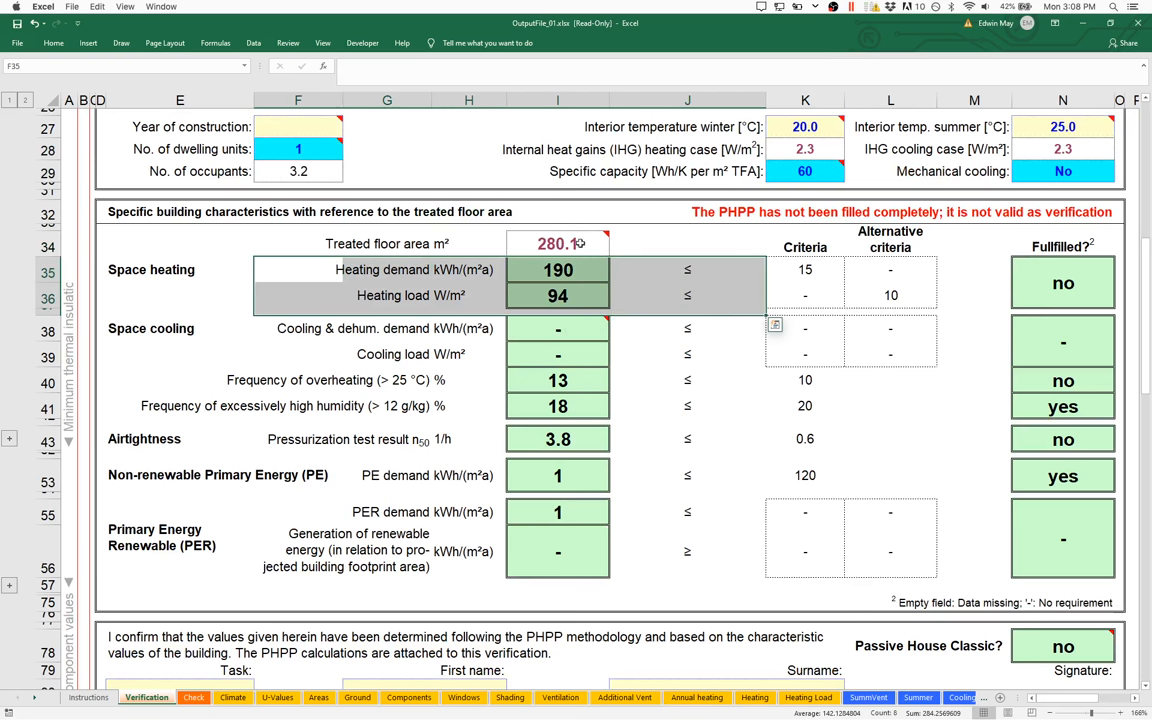
{"action": "mouse_move", "coordinate": [518, 260]}
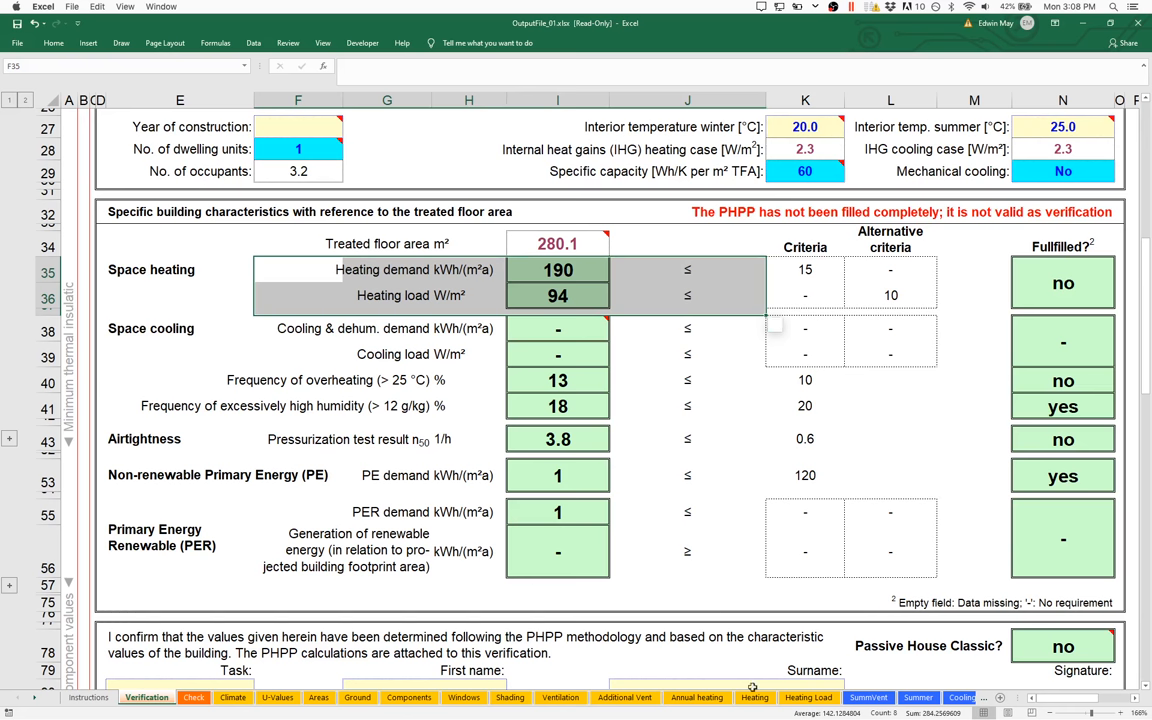
{"action": "left_click", "coordinate": [754, 697]}
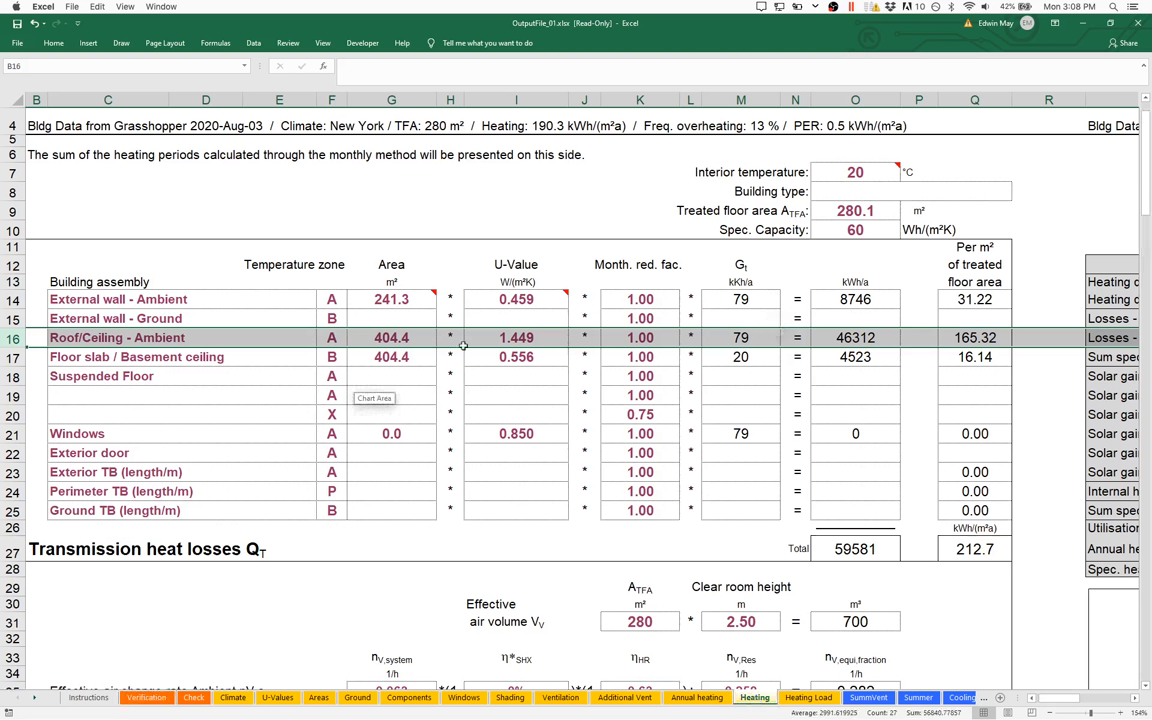
{"action": "mouse_move", "coordinate": [525, 362]}
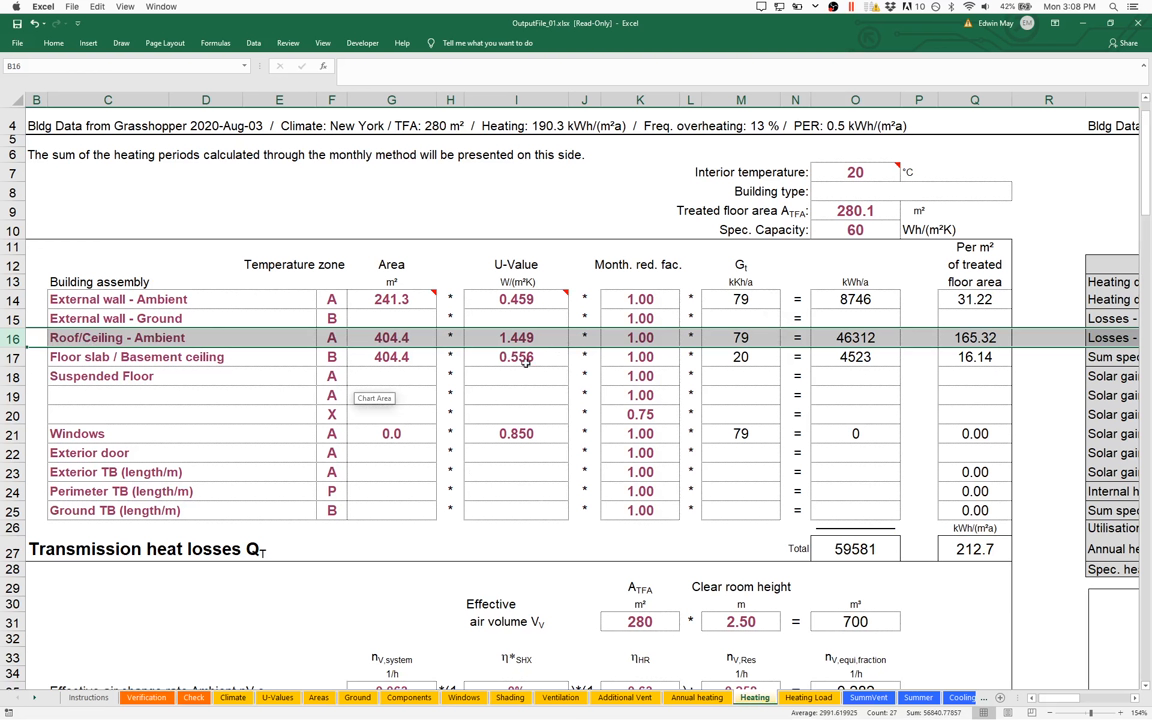
{"action": "mouse_move", "coordinate": [540, 338]}
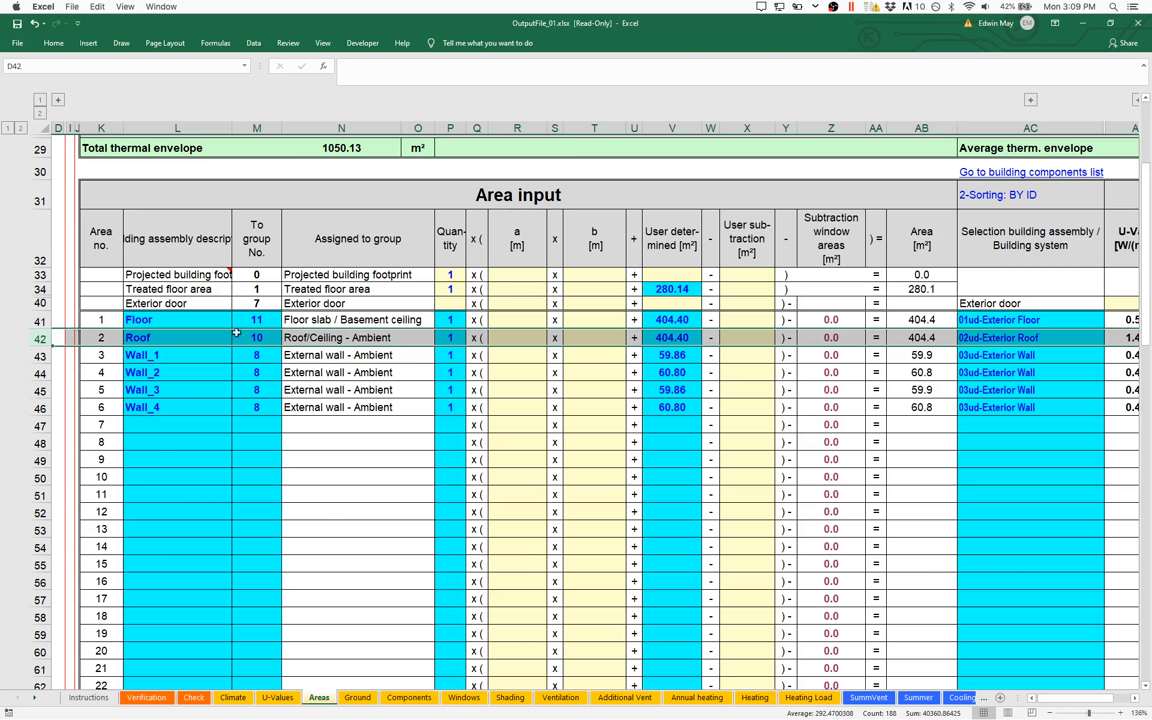
{"action": "mouse_move", "coordinate": [496, 338]}
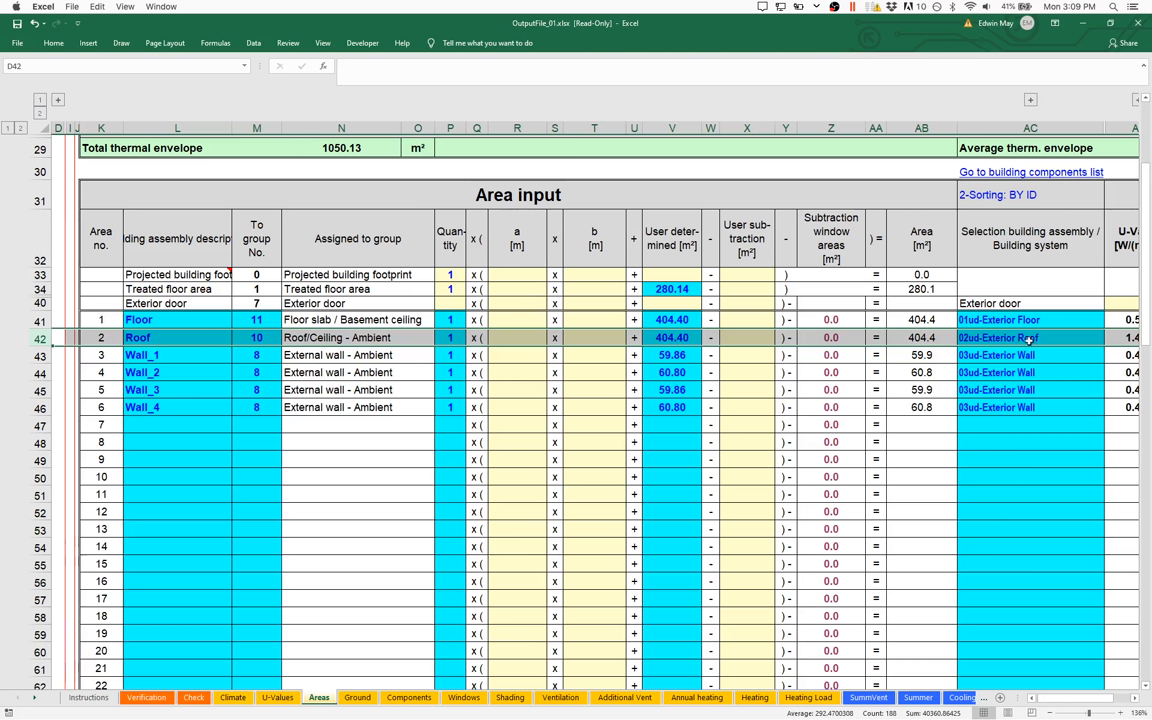
{"action": "mouse_move", "coordinate": [325, 659]}
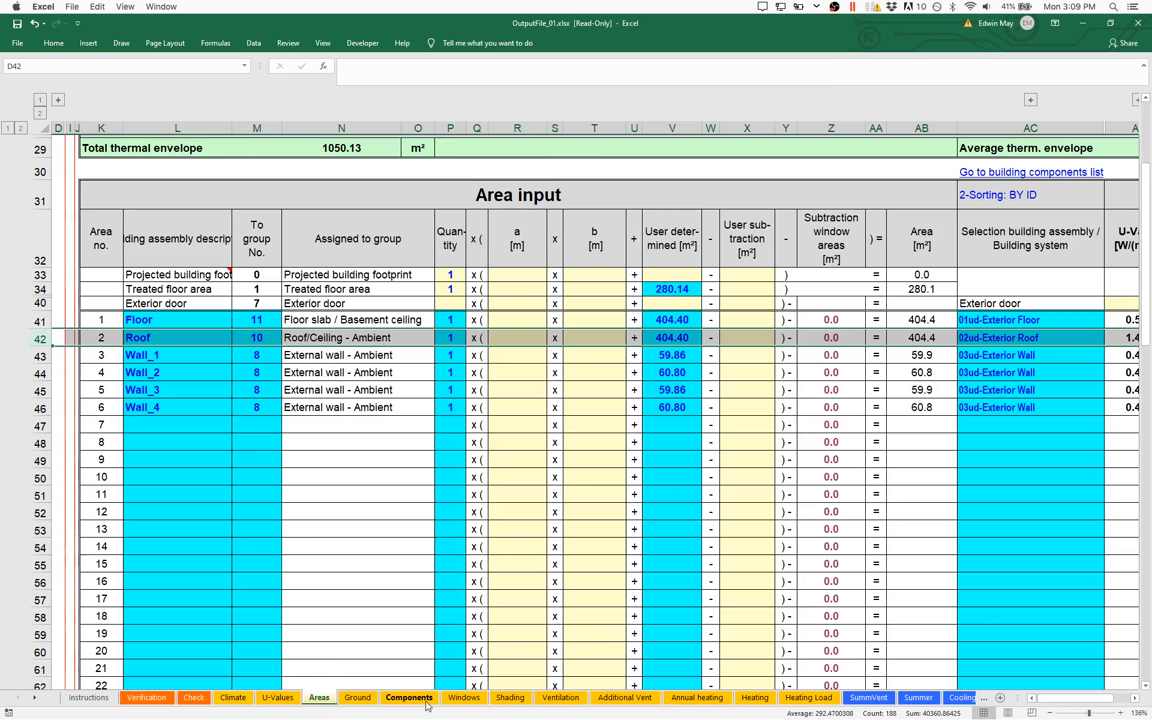
Show the Components sheet's Building assemblies table with Exterior Roof 02ud at 1.449.
{"action": "left_click", "coordinate": [408, 697]}
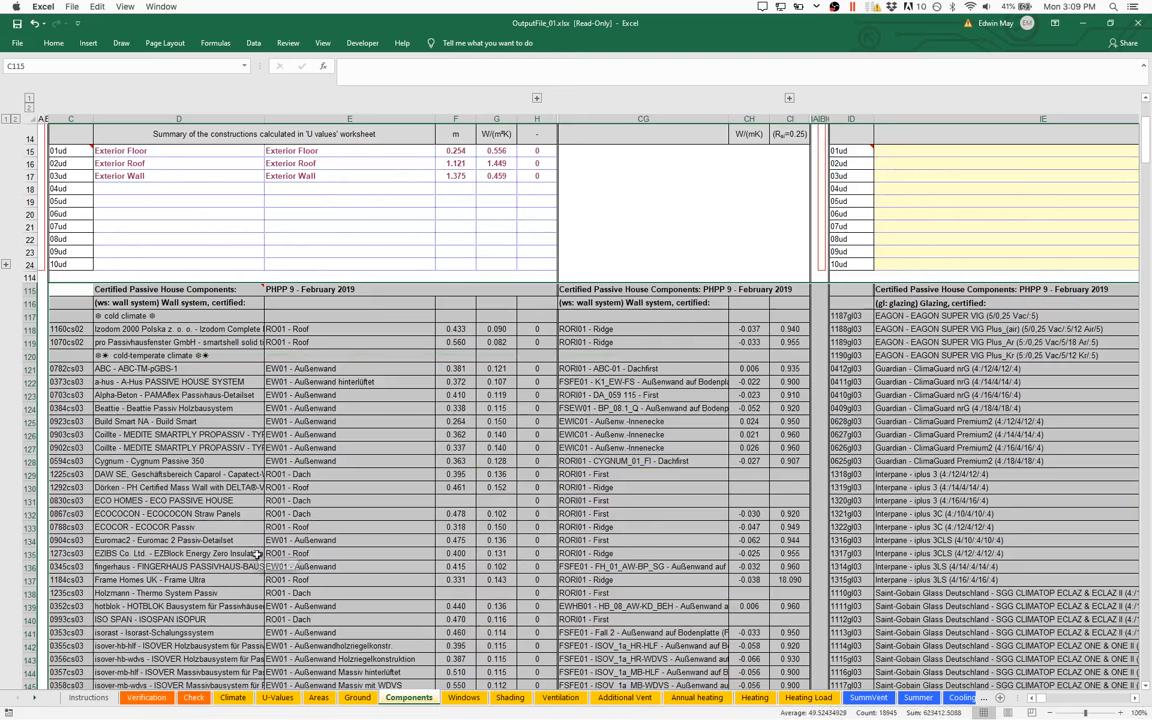
{"action": "scroll", "scroll_direction": "up", "scroll_amount": 3}
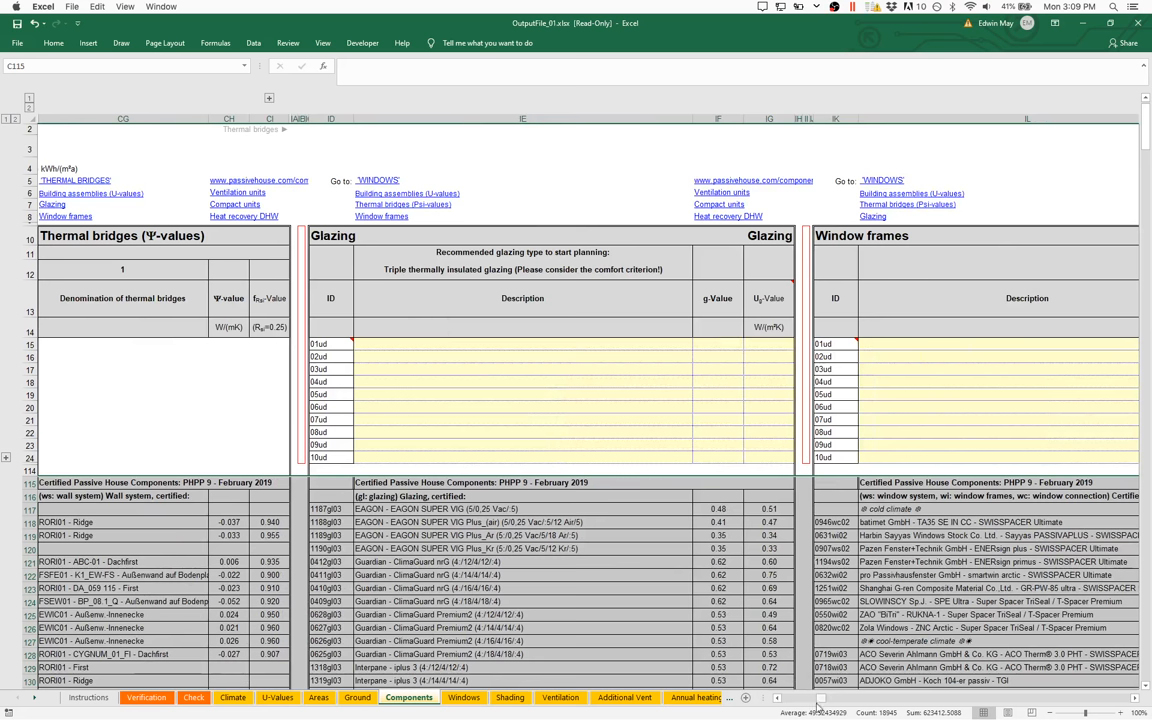
{"action": "scroll", "scroll_direction": "left", "scroll_amount": 3}
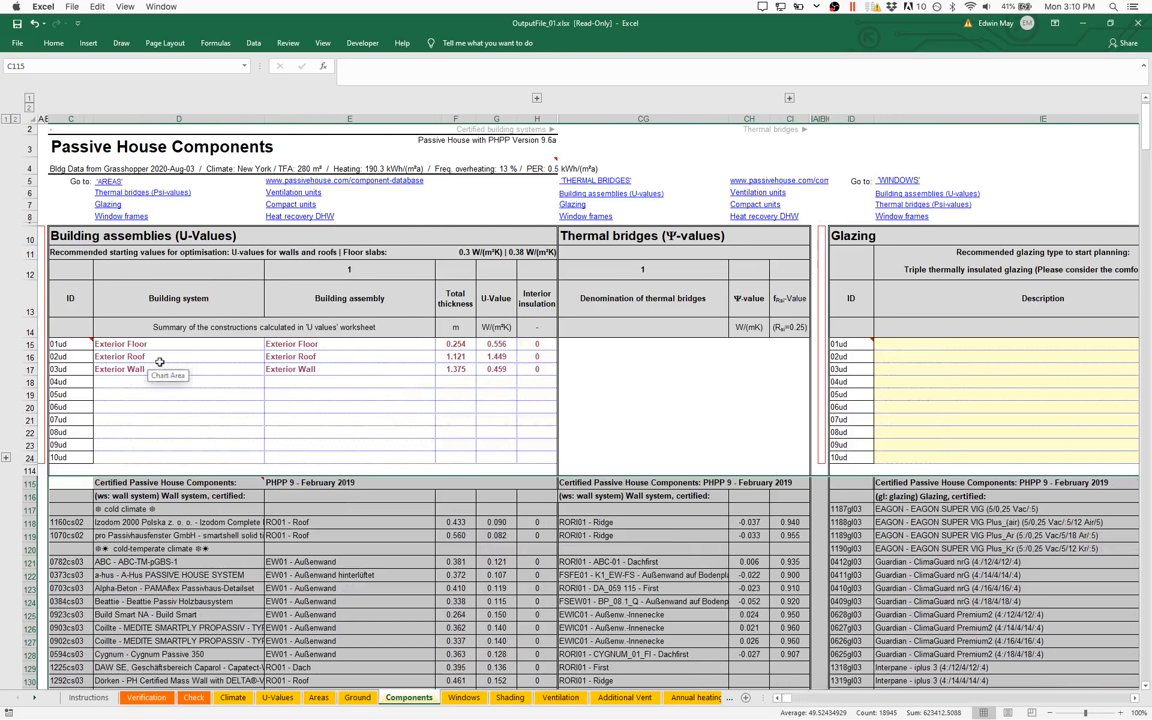
{"action": "scroll", "scroll_direction": "down", "scroll_amount": 3}
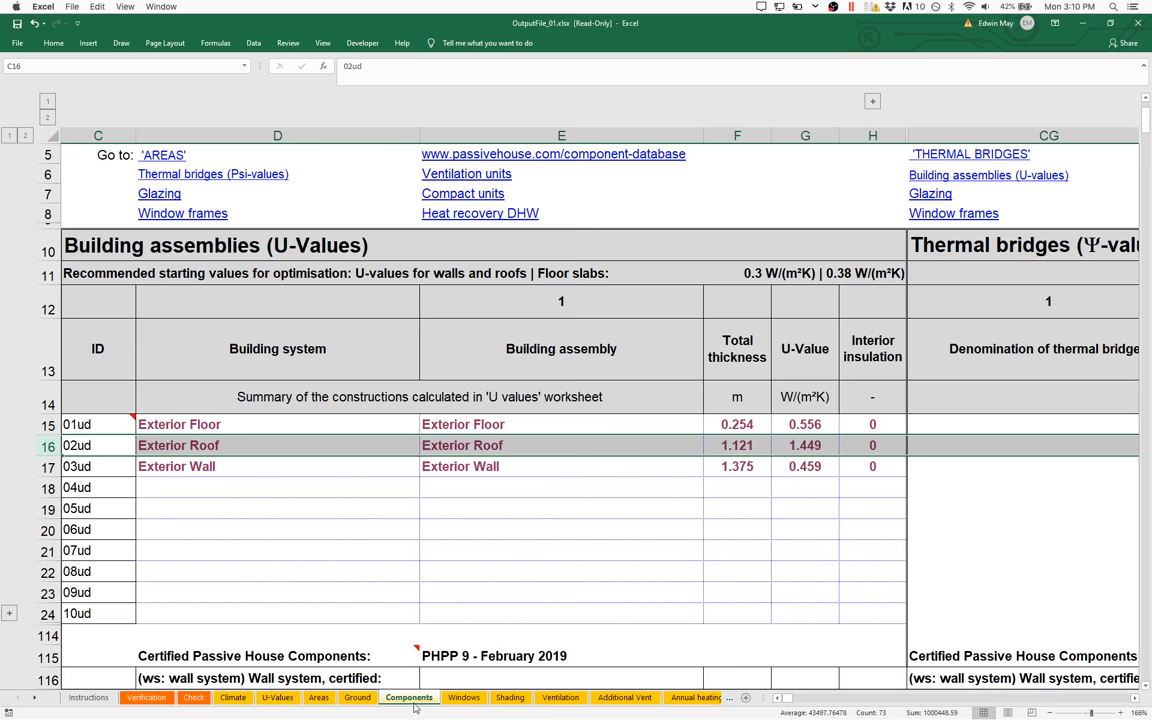
{"action": "left_click", "coordinate": [277, 697]}
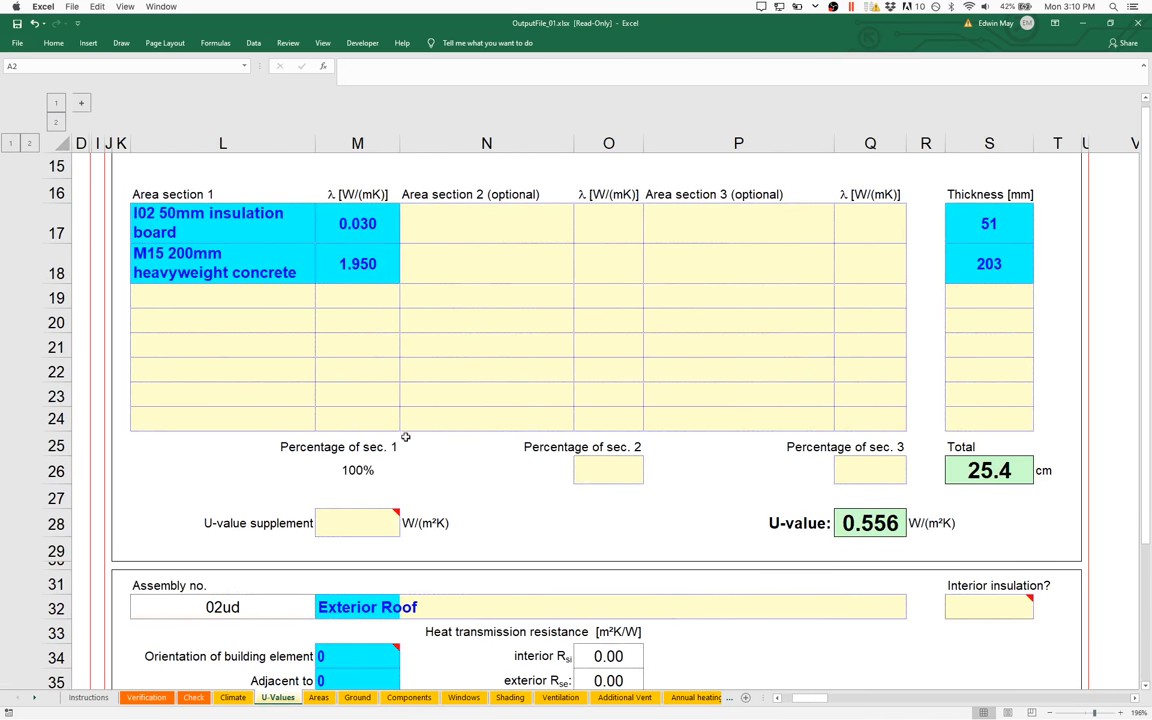
{"action": "scroll", "scroll_direction": "down", "scroll_amount": 3}
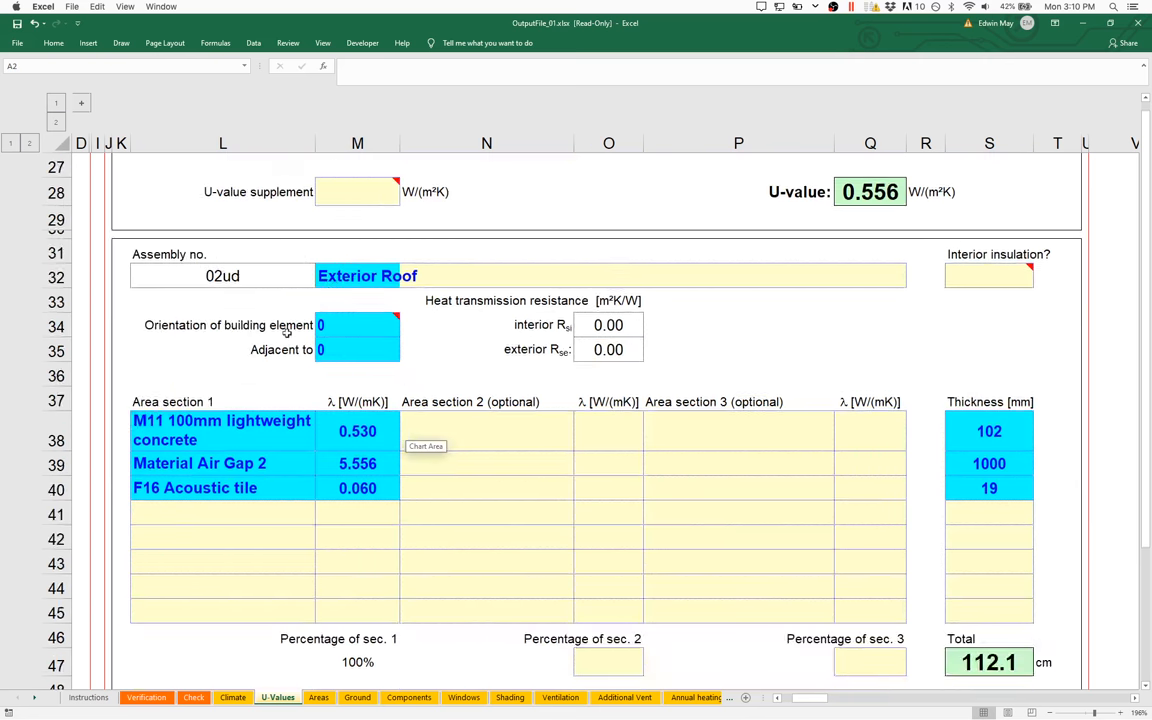
{"action": "scroll", "scroll_direction": "down", "scroll_amount": 3}
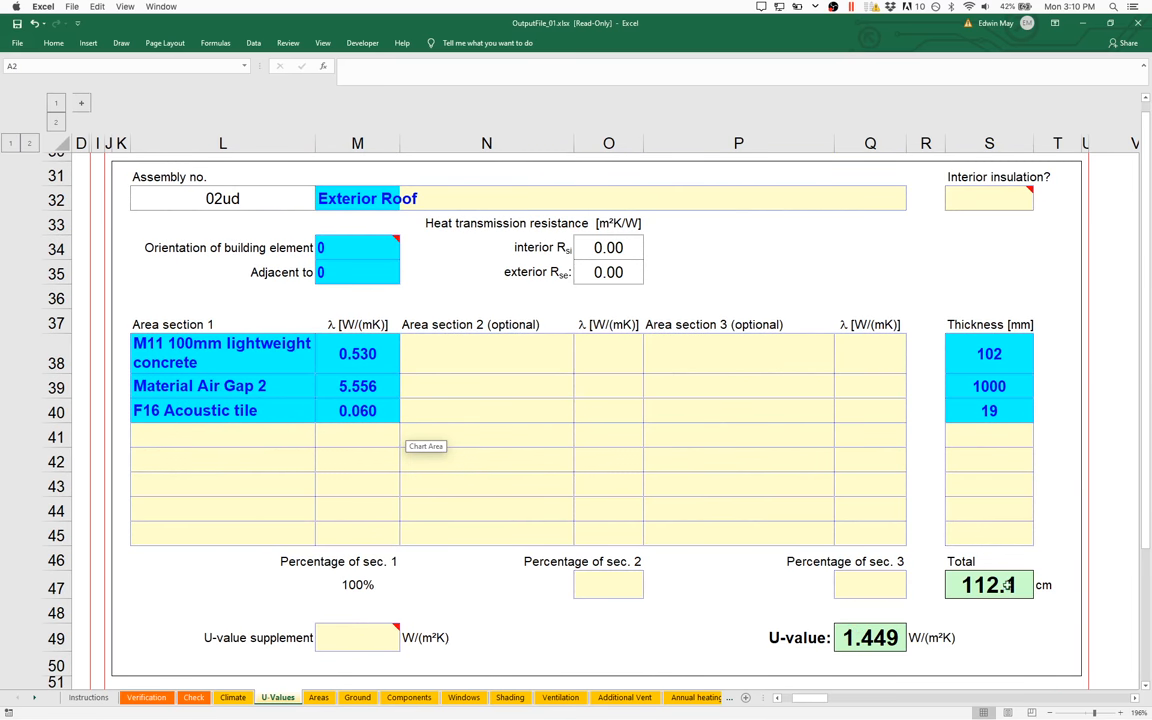
{"action": "mouse_move", "coordinate": [1011, 585]}
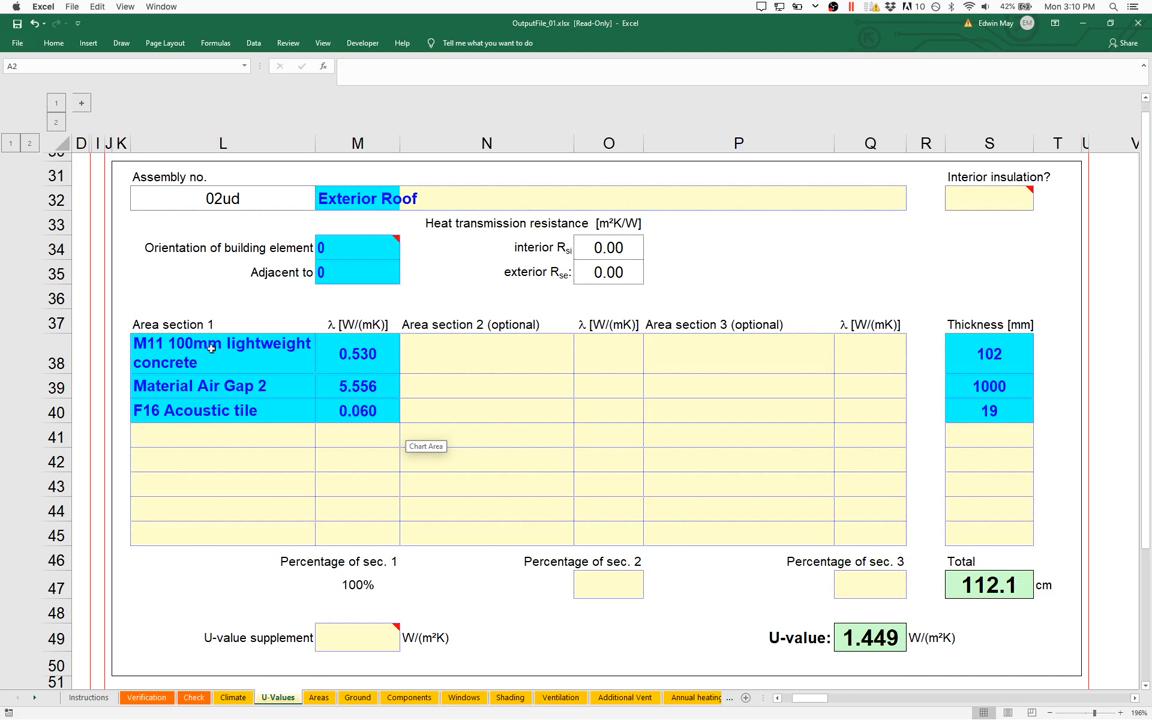
{"action": "mouse_move", "coordinate": [189, 345]}
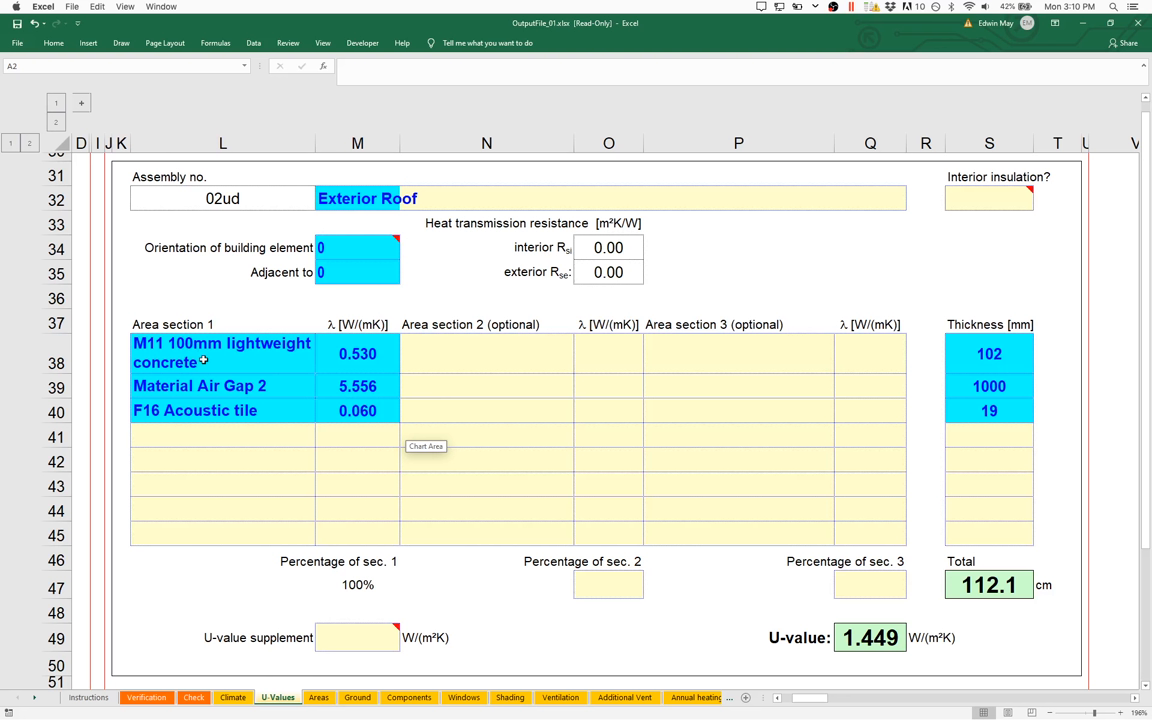
{"action": "mouse_move", "coordinate": [296, 396]}
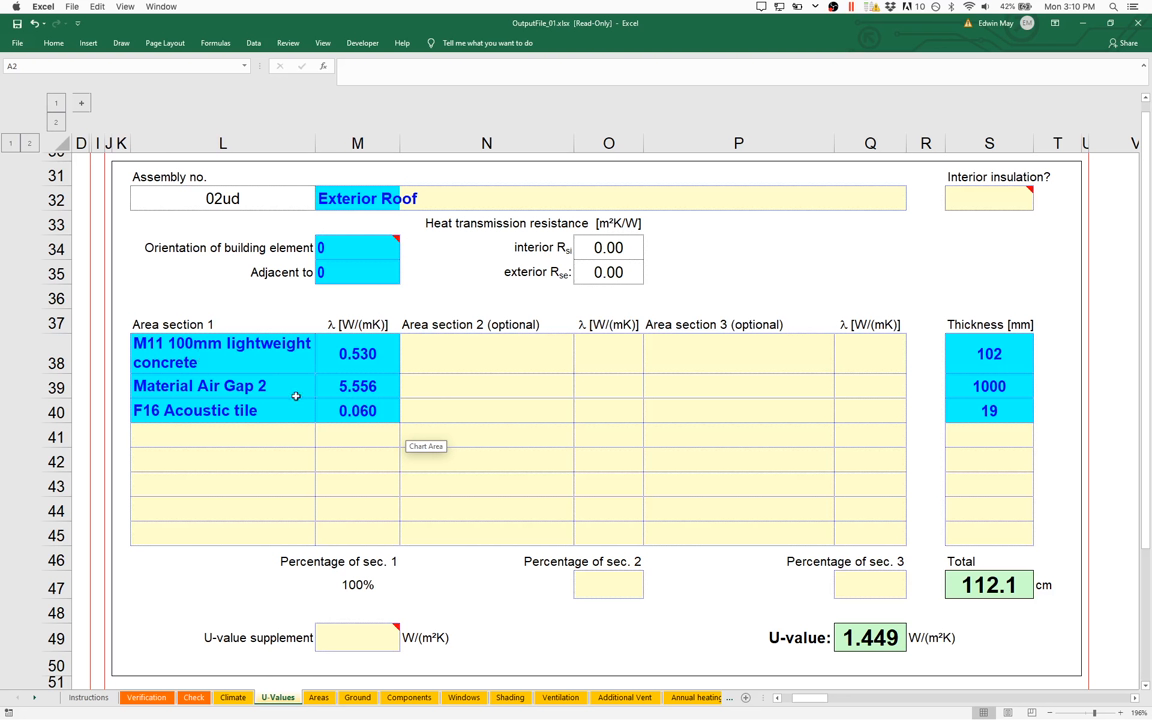
{"action": "mouse_move", "coordinate": [297, 393]}
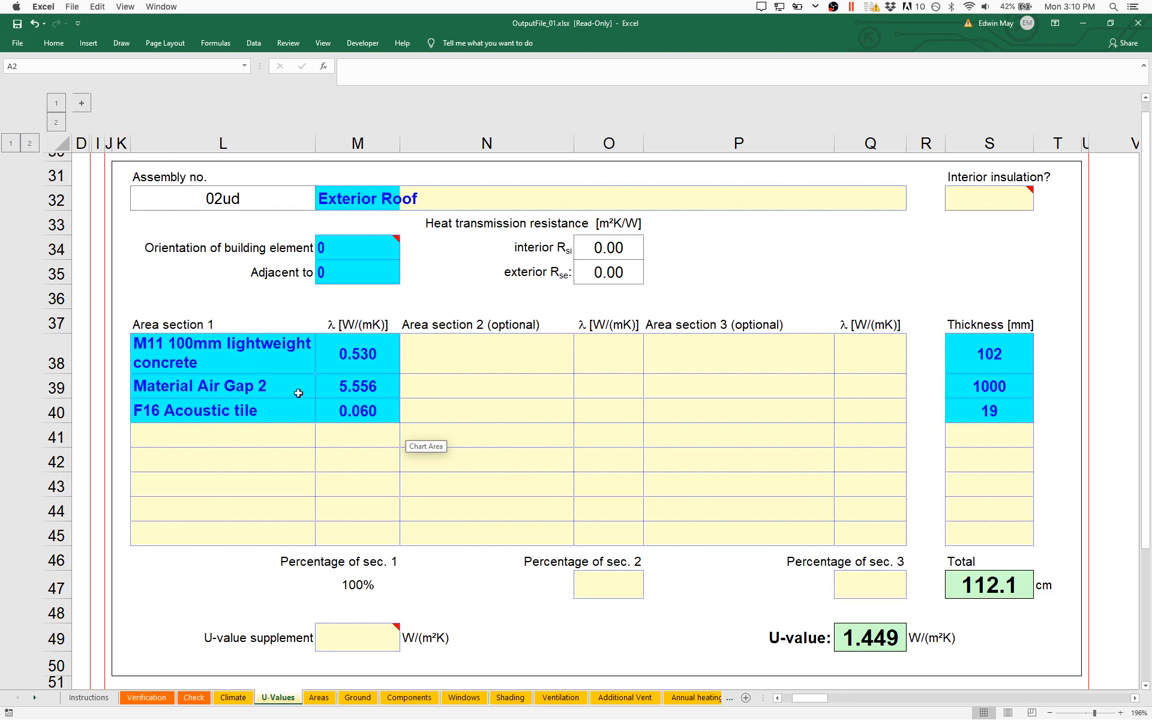
{"action": "mouse_move", "coordinate": [284, 416]}
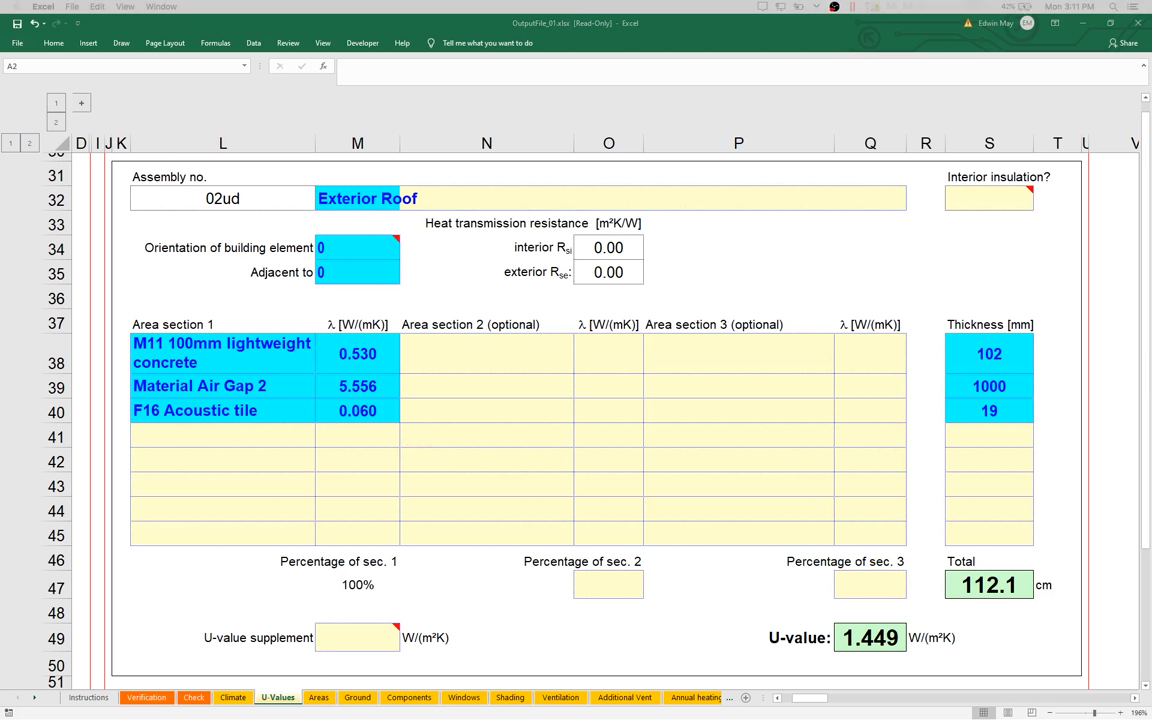
{"action": "mouse_move", "coordinate": [1065, 275]}
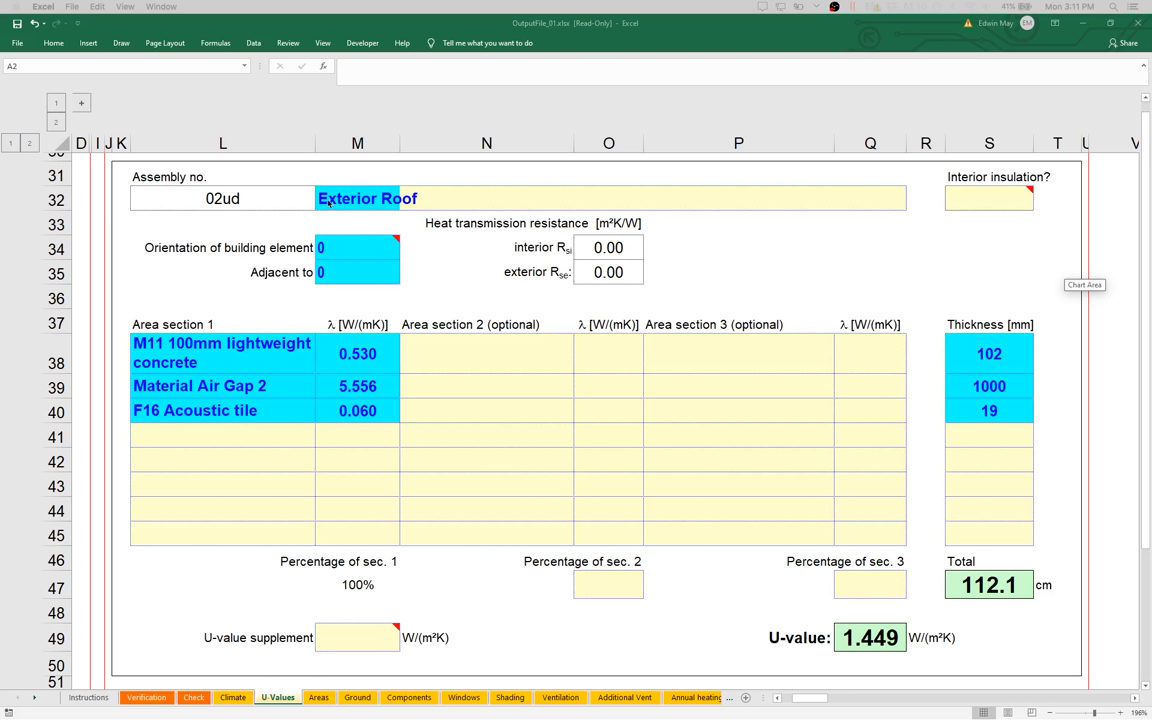
{"action": "mouse_move", "coordinate": [127, 340]}
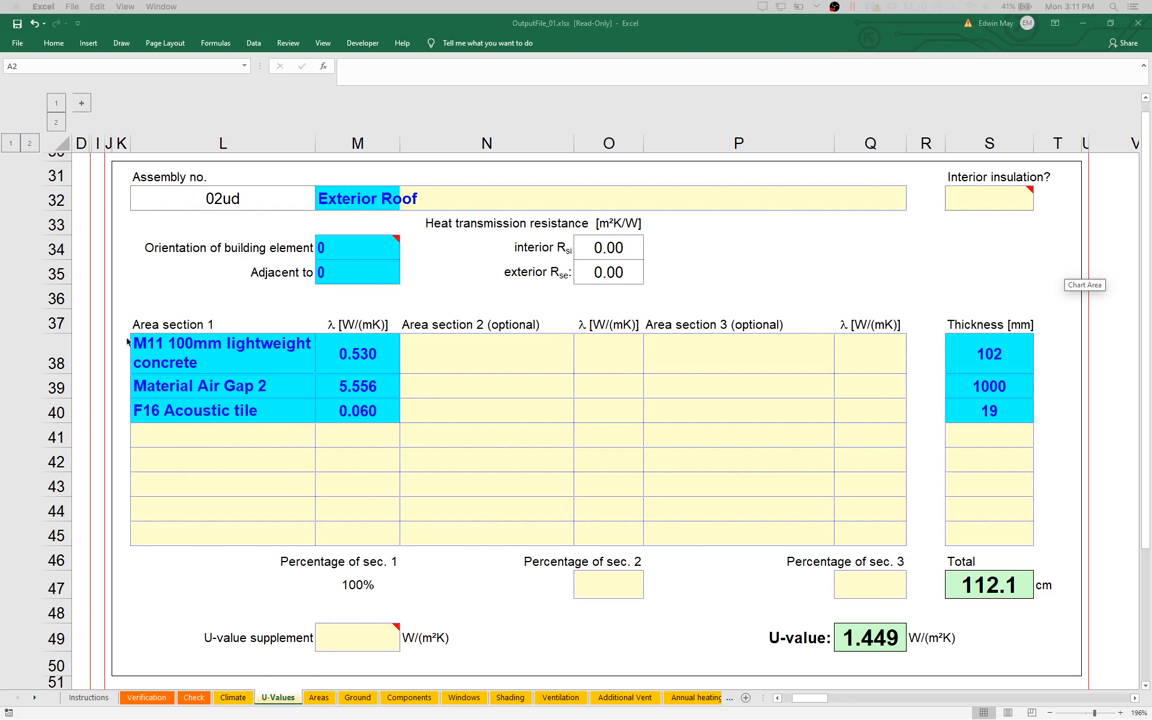
{"action": "mouse_move", "coordinate": [243, 486]}
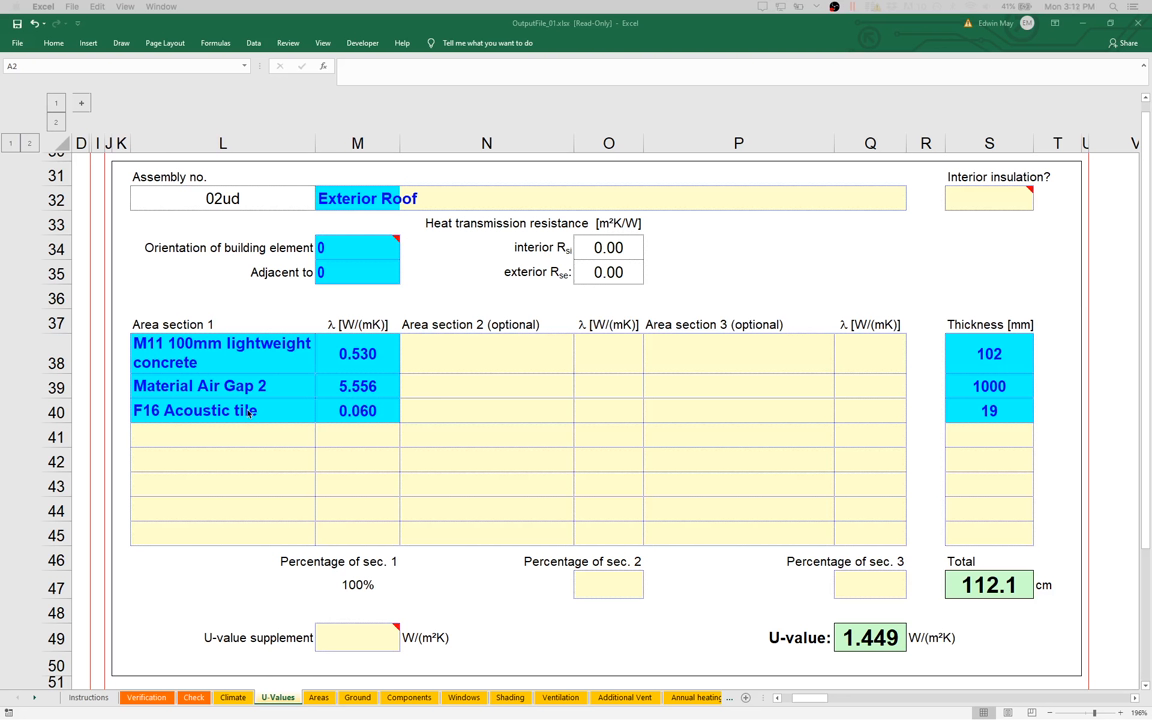
{"action": "mouse_move", "coordinate": [268, 459]}
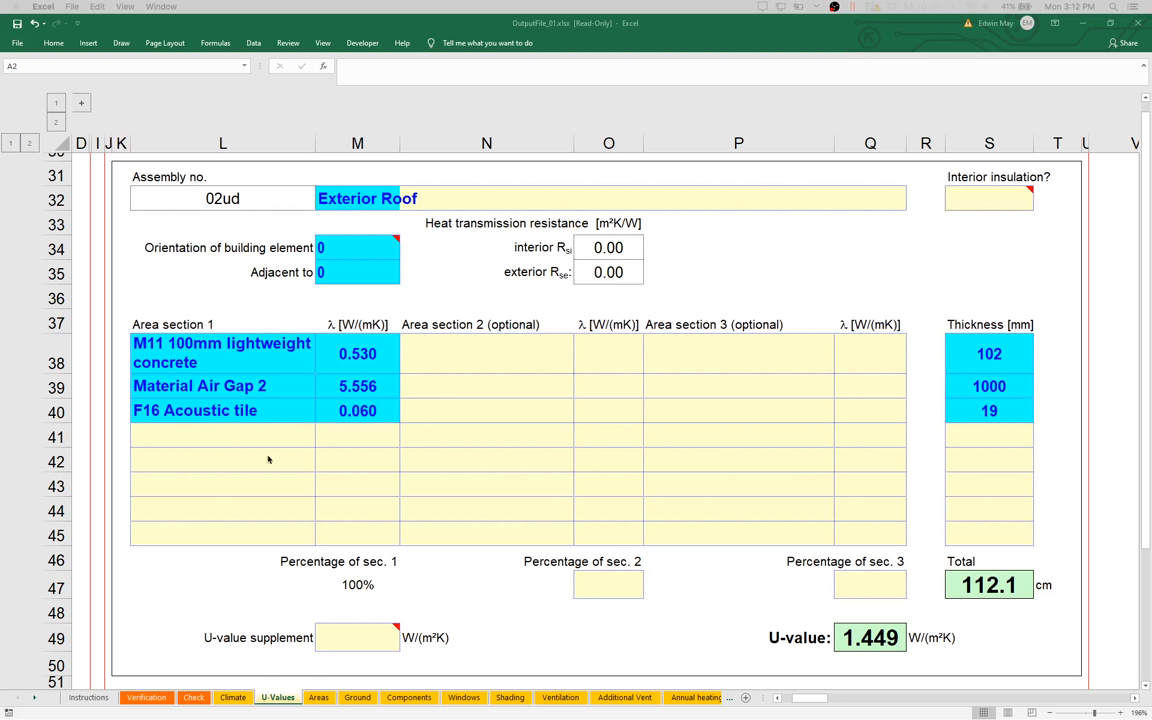
{"action": "mouse_move", "coordinate": [651, 27]}
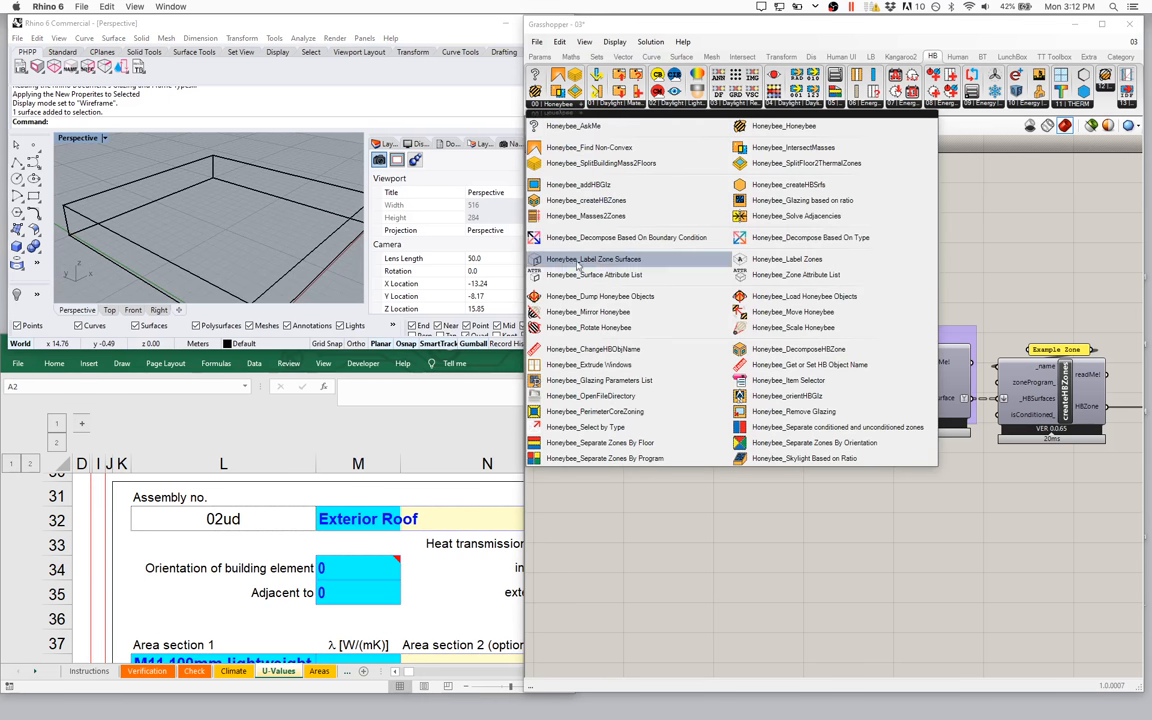
Add Label Zone Surfaces set to EnergyPlus Construction and orbit to read the labels.
{"action": "left_click", "coordinate": [593, 259]}
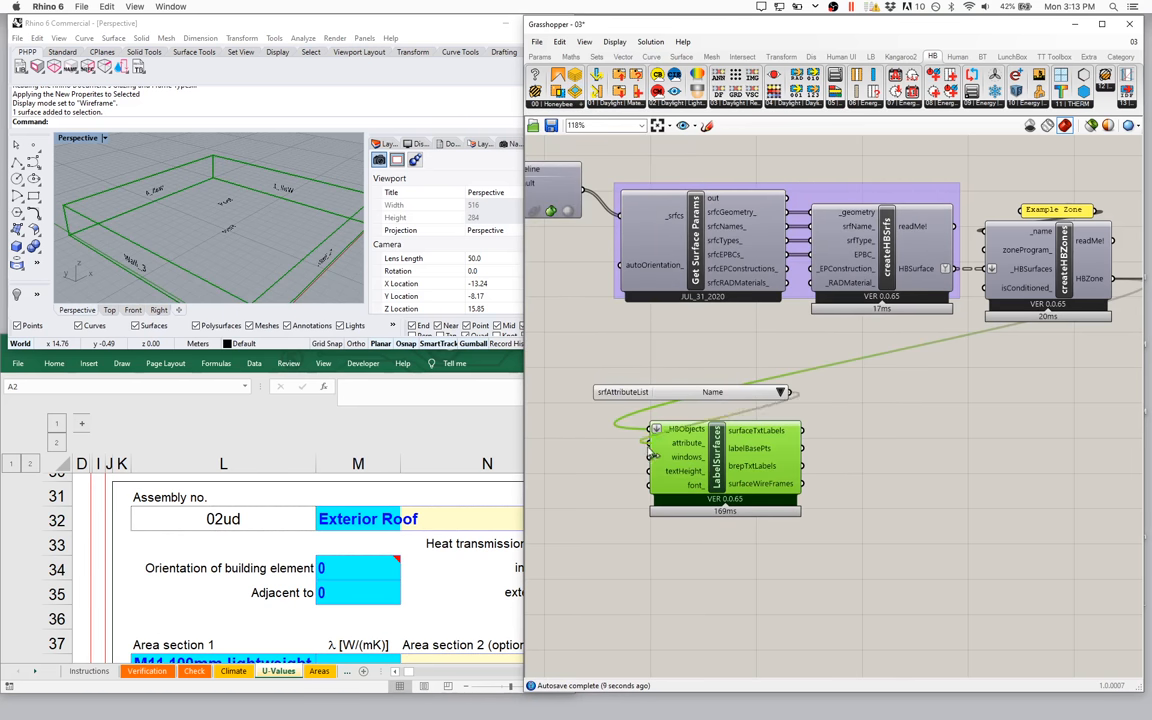
{"action": "left_click", "coordinate": [782, 391]}
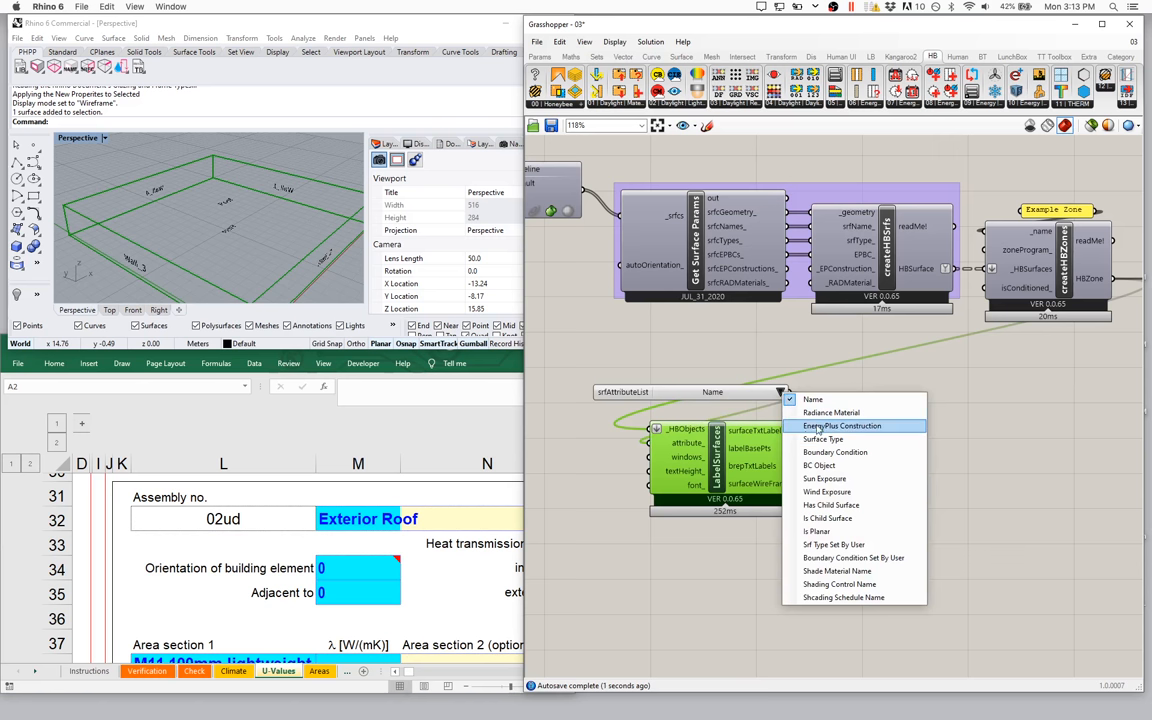
{"action": "left_click", "coordinate": [843, 425]}
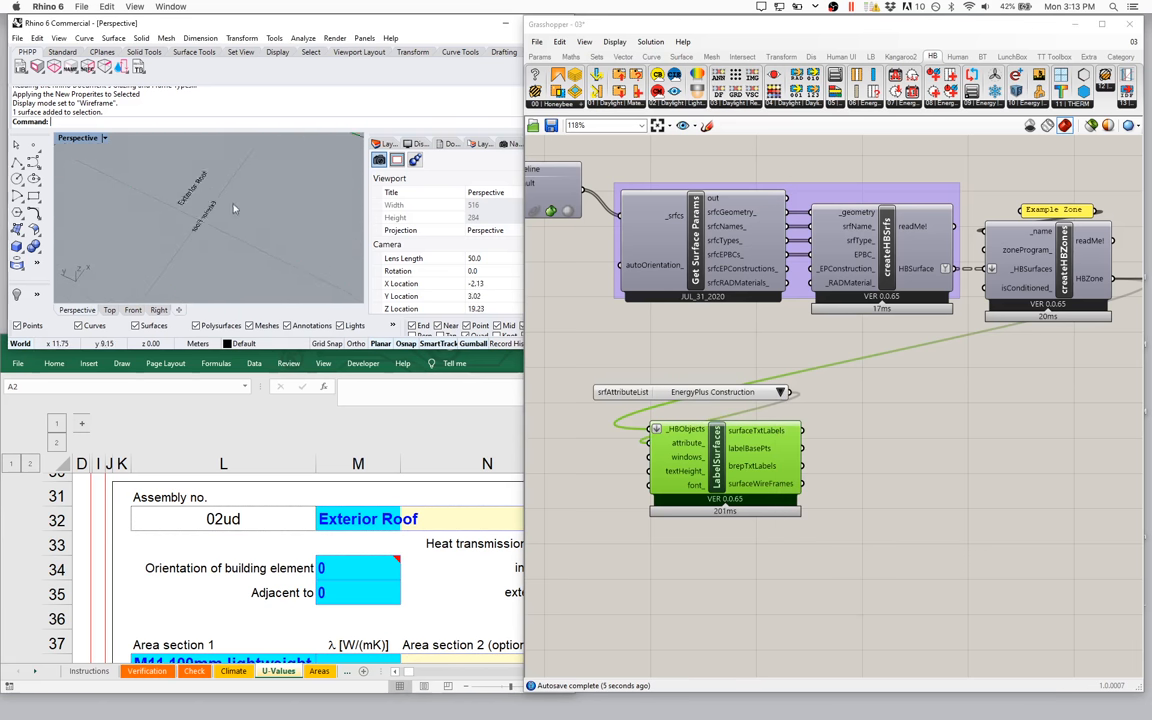
{"action": "left_click_drag", "start_coordinate": [235, 210], "coordinate": [160, 175]}
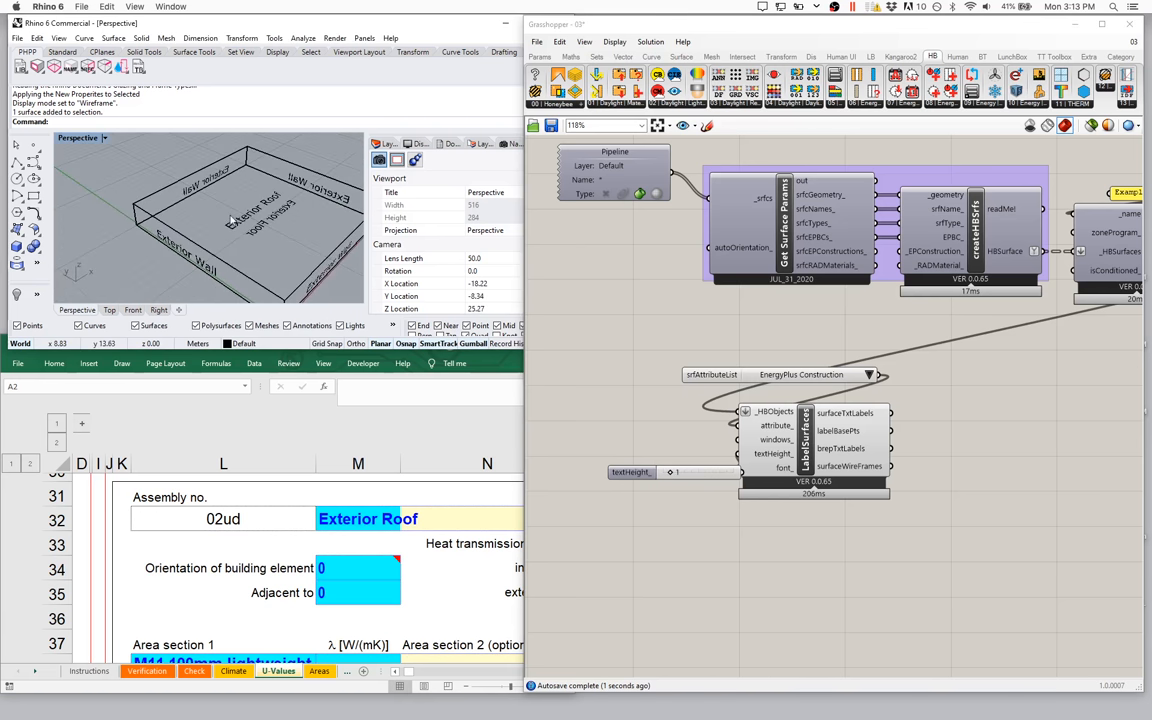
{"action": "mouse_move", "coordinate": [167, 174]}
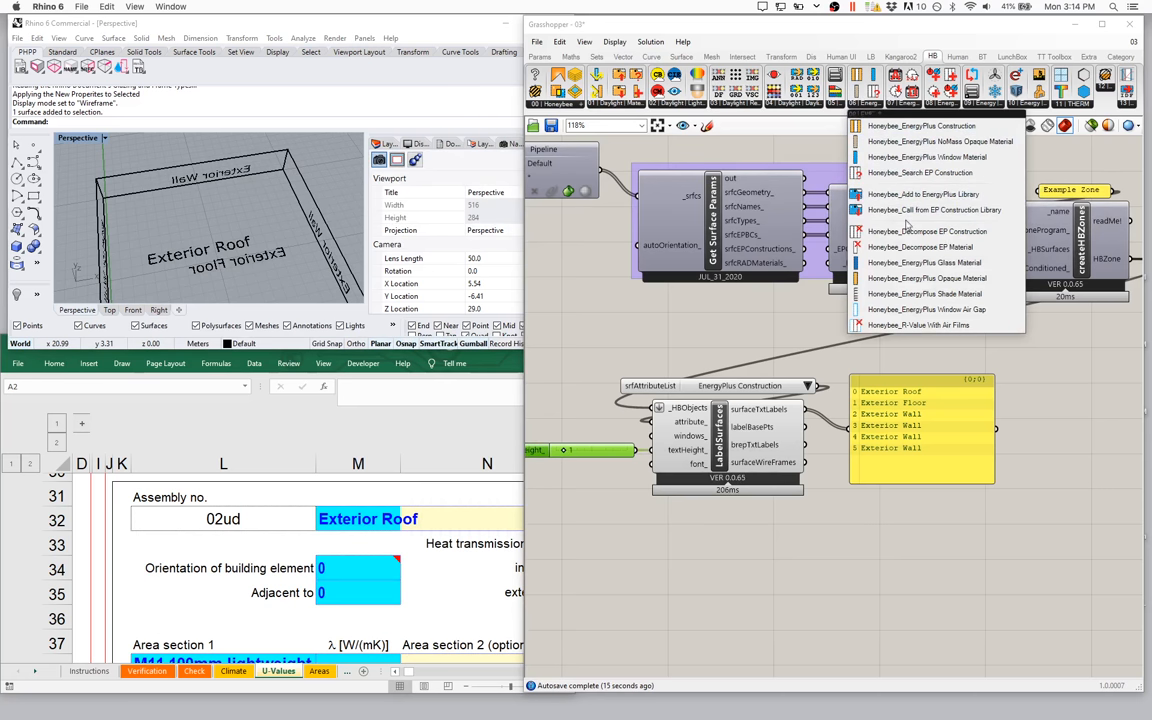
{"action": "mouse_move", "coordinate": [928, 231]}
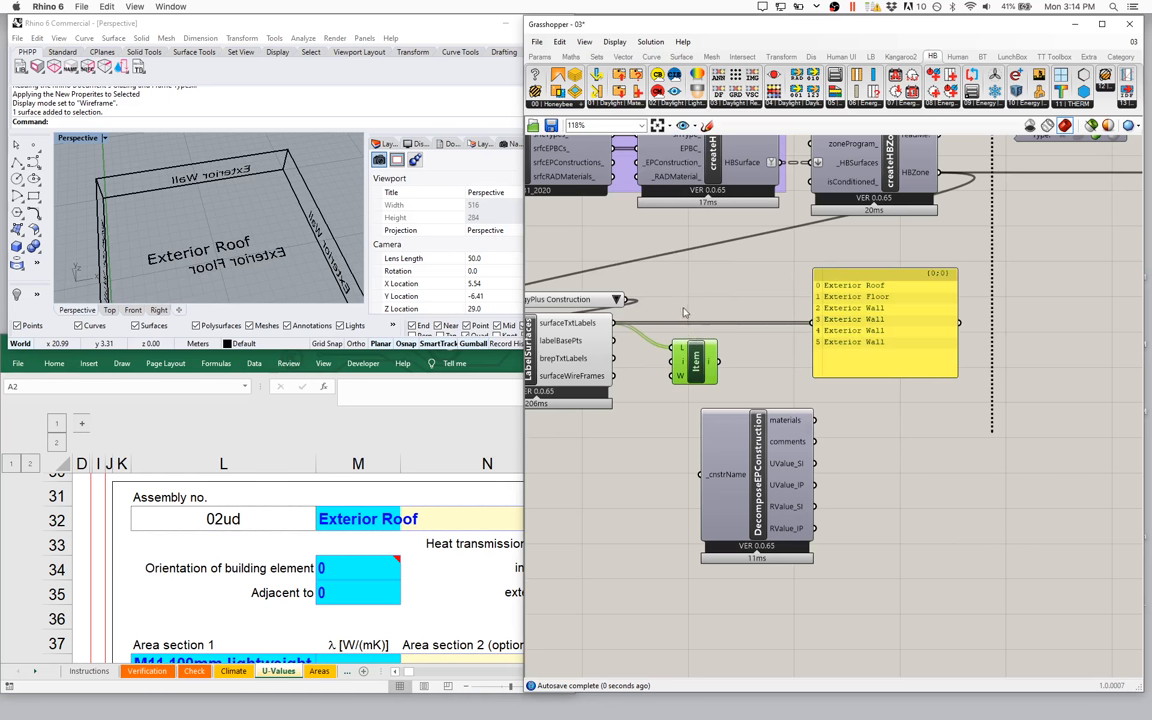
{"action": "mouse_move", "coordinate": [653, 292]}
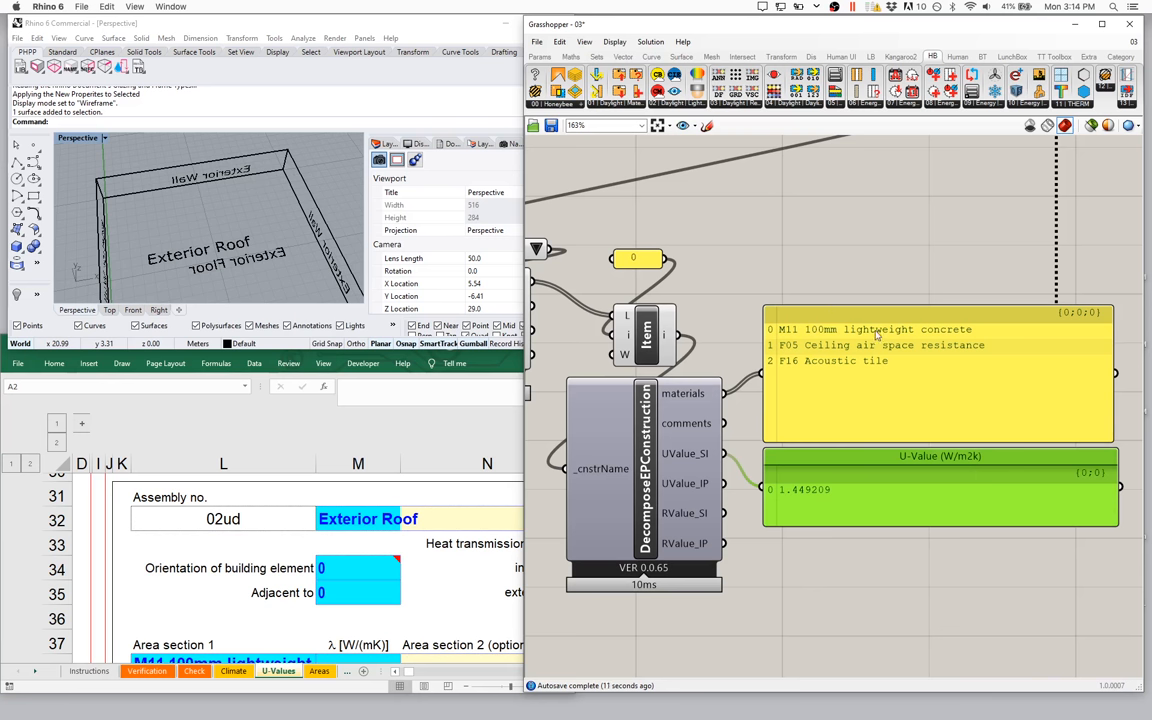
{"action": "mouse_move", "coordinate": [826, 382]}
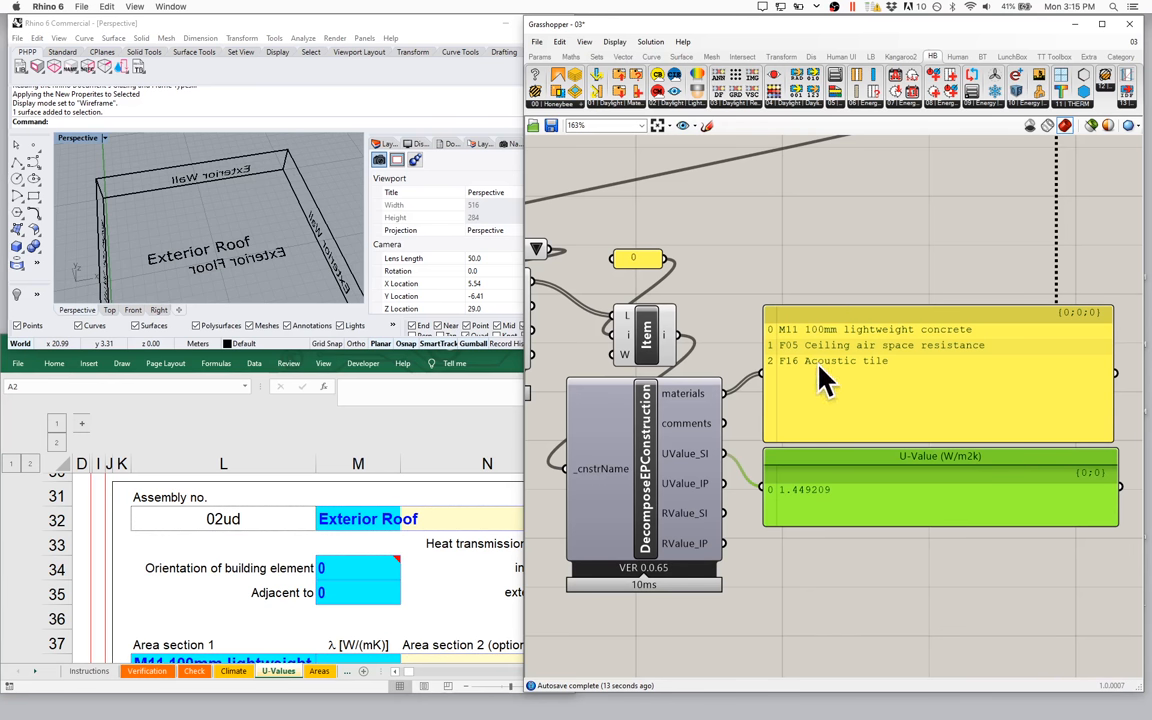
{"action": "mouse_move", "coordinate": [835, 378]}
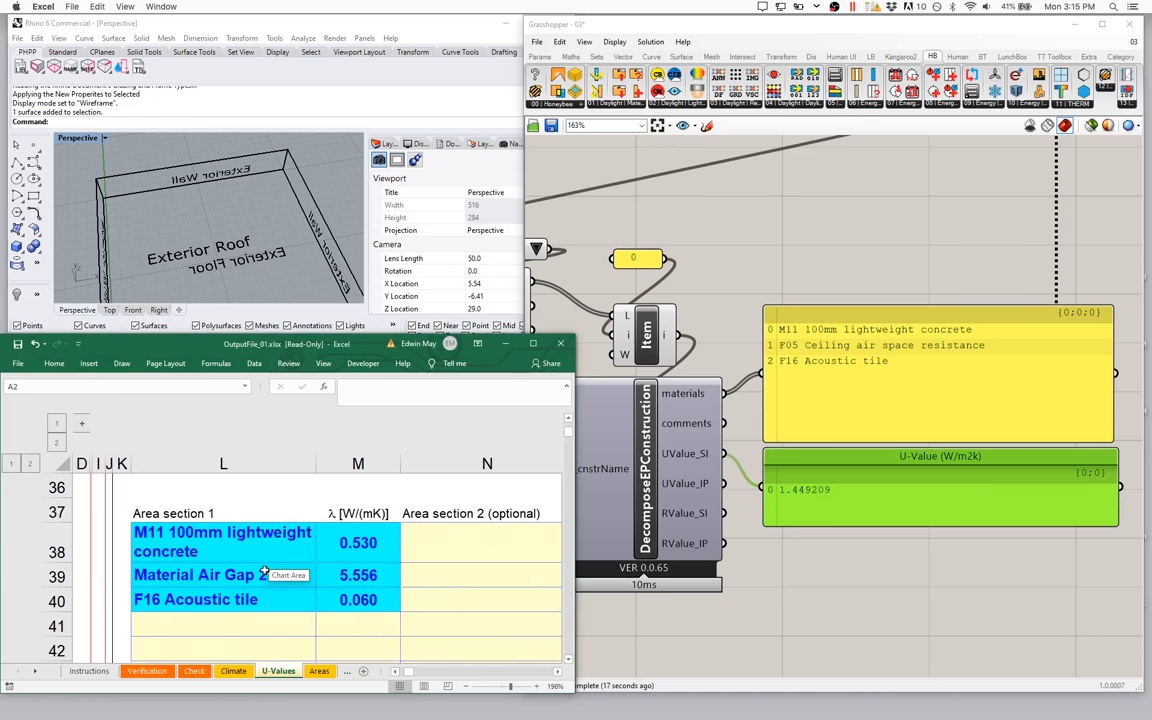
{"action": "mouse_move", "coordinate": [290, 592]}
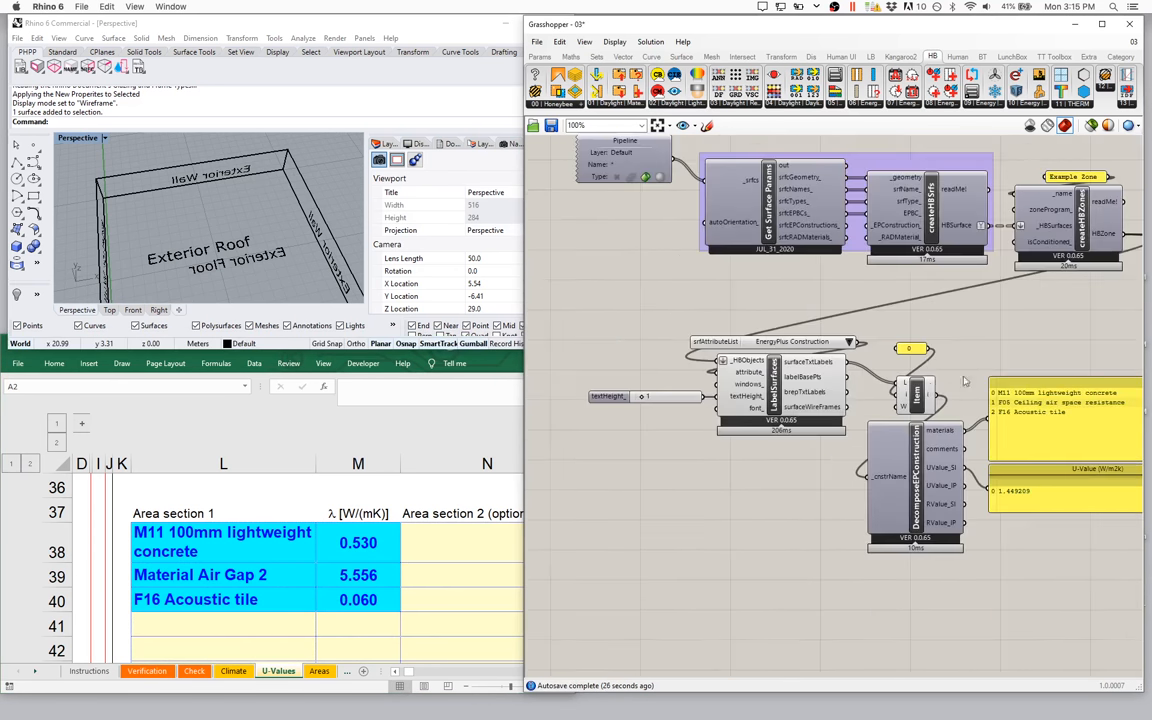
{"action": "mouse_move", "coordinate": [915, 540]}
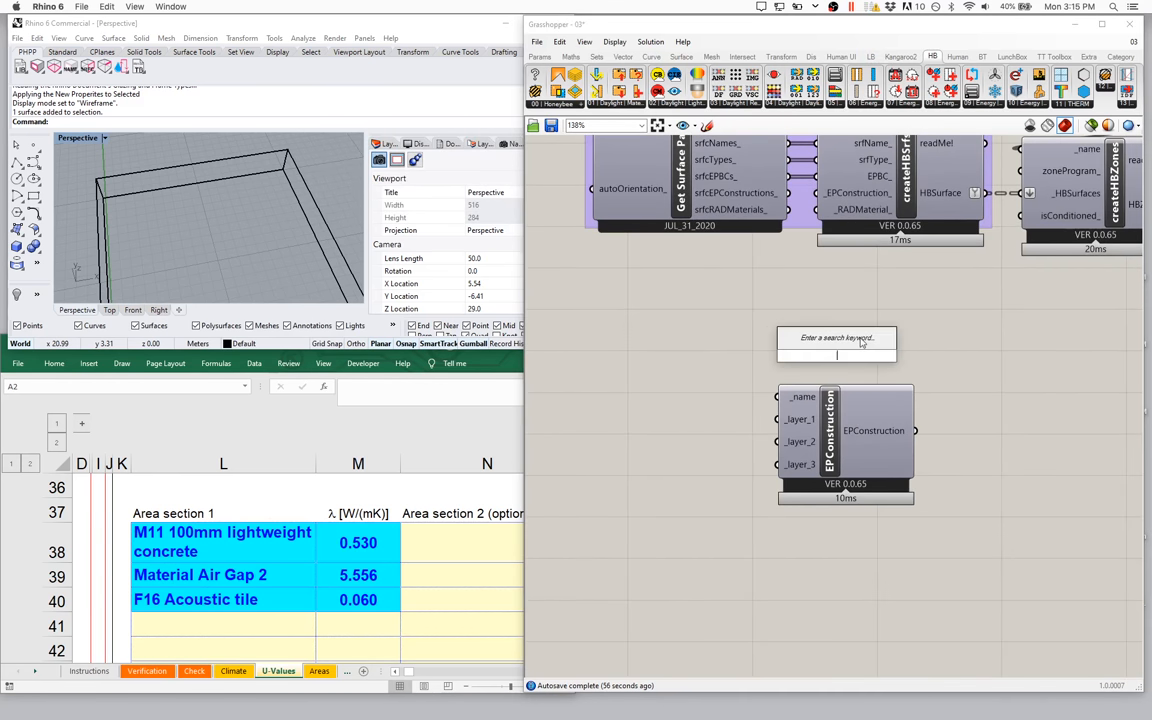
Enter the 'Ed's Better Roof' and 'Roof Buildup' names for the construction and material.
{"action": "type", "text": "Ed's Better Roof"}
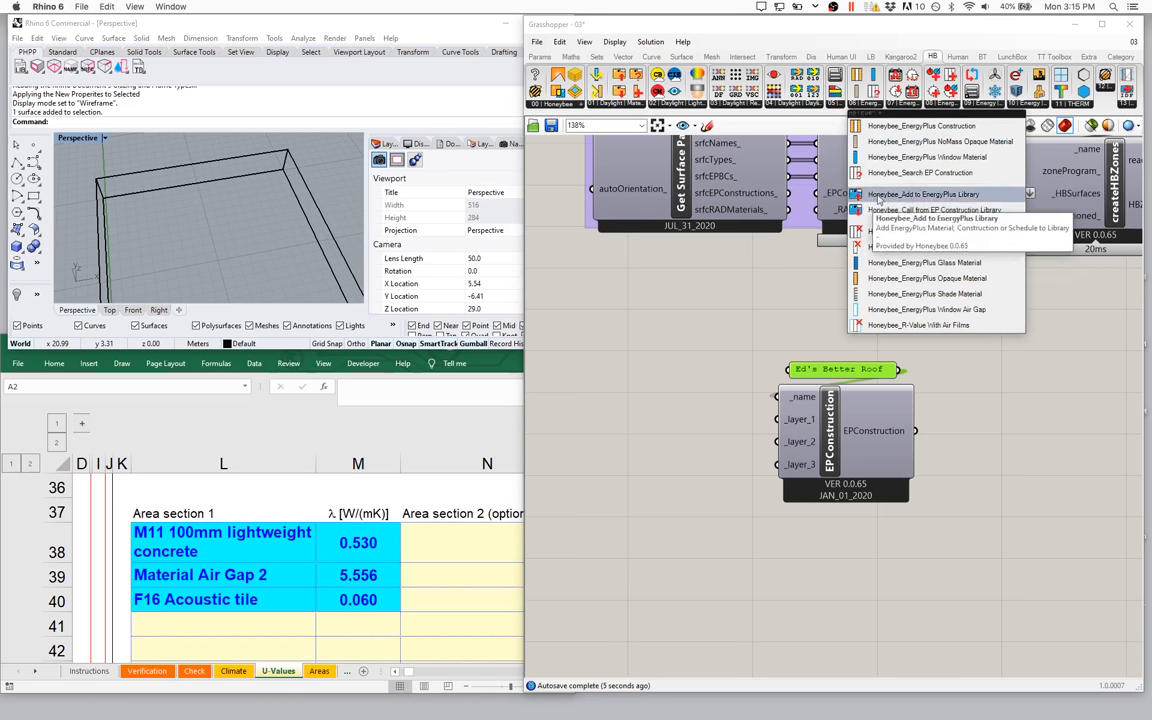
{"action": "mouse_move", "coordinate": [940, 141]}
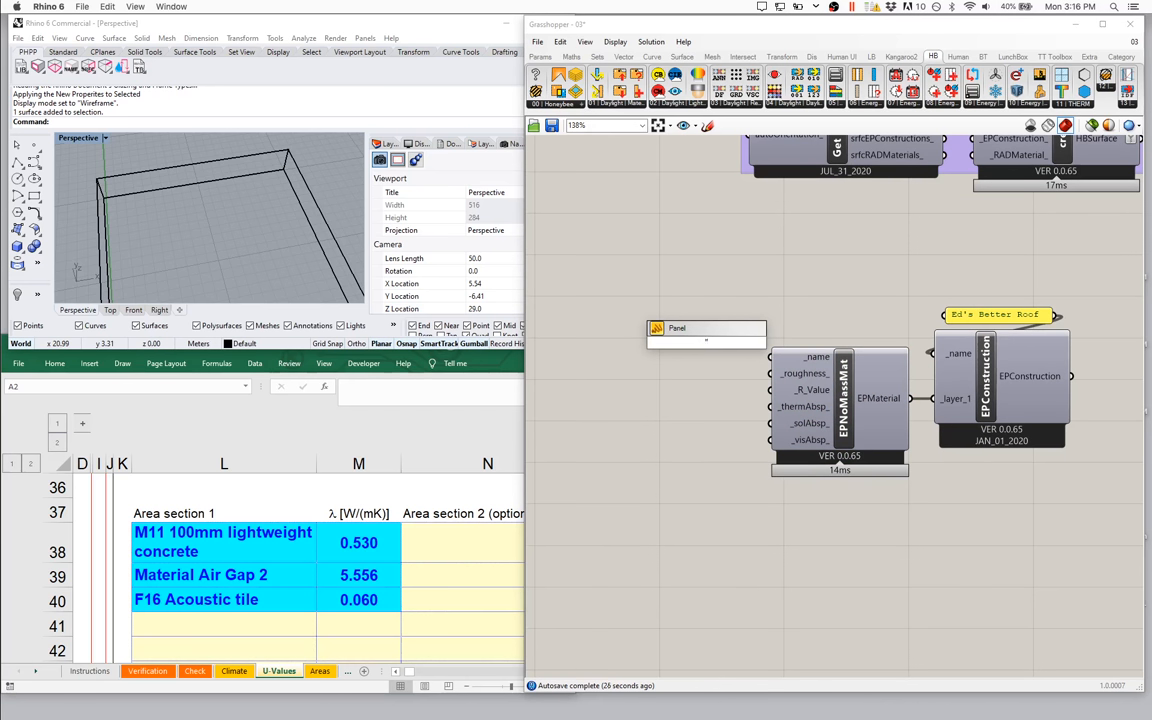
{"action": "type", "text": "\"Roof Buildup"}
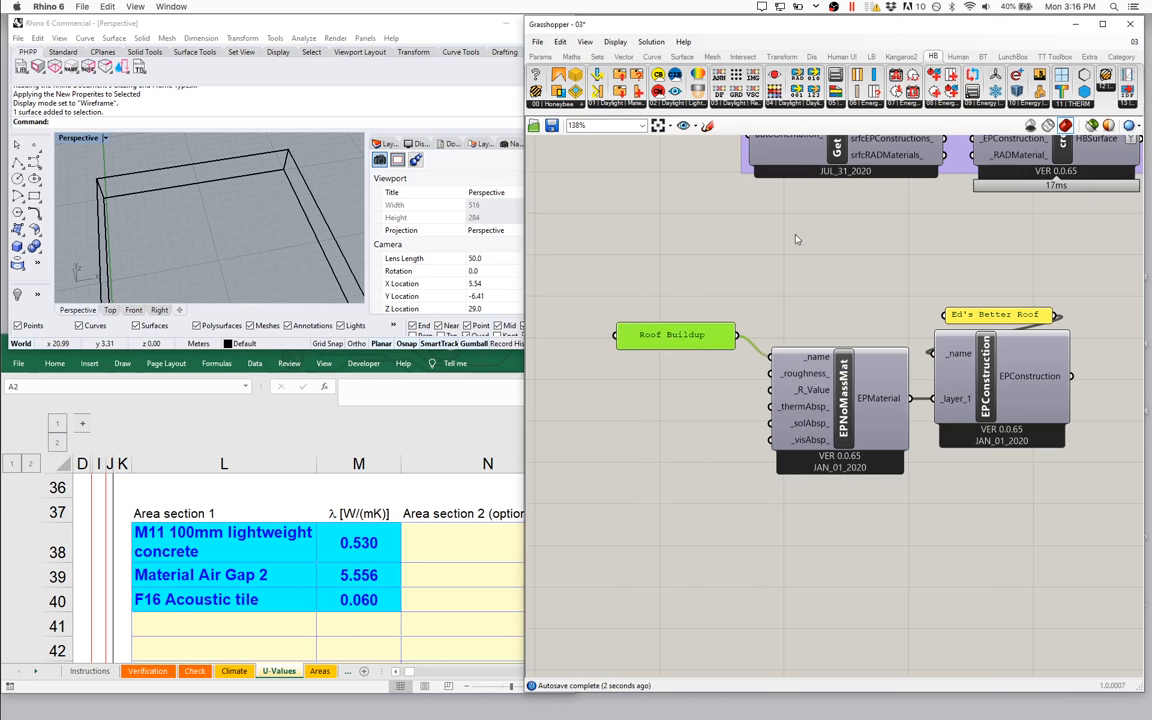
{"action": "mouse_move", "coordinate": [826, 403]}
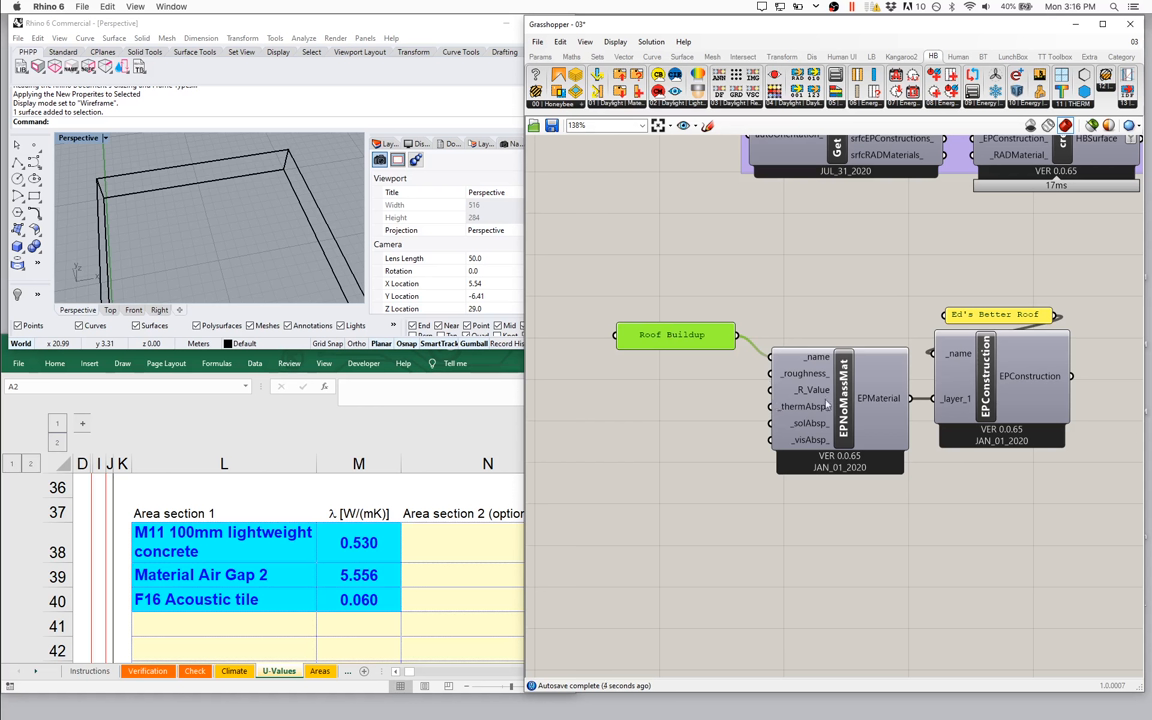
{"action": "mouse_move", "coordinate": [692, 405]}
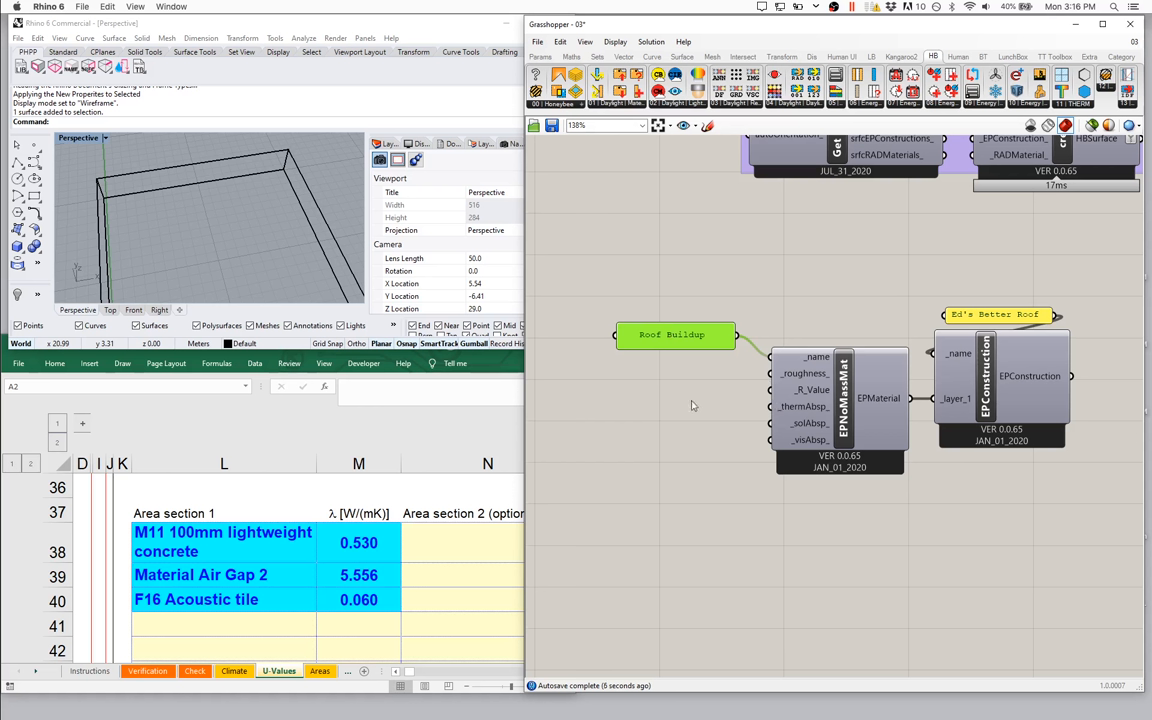
{"action": "mouse_move", "coordinate": [782, 410]}
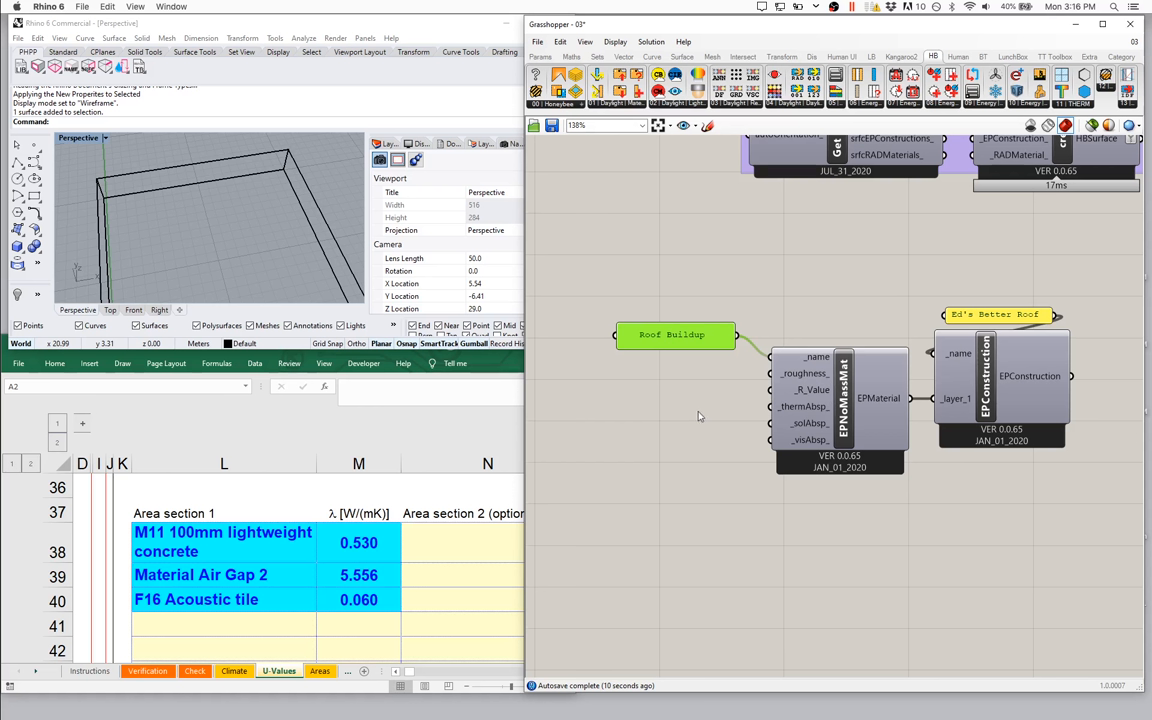
{"action": "mouse_move", "coordinate": [690, 408]}
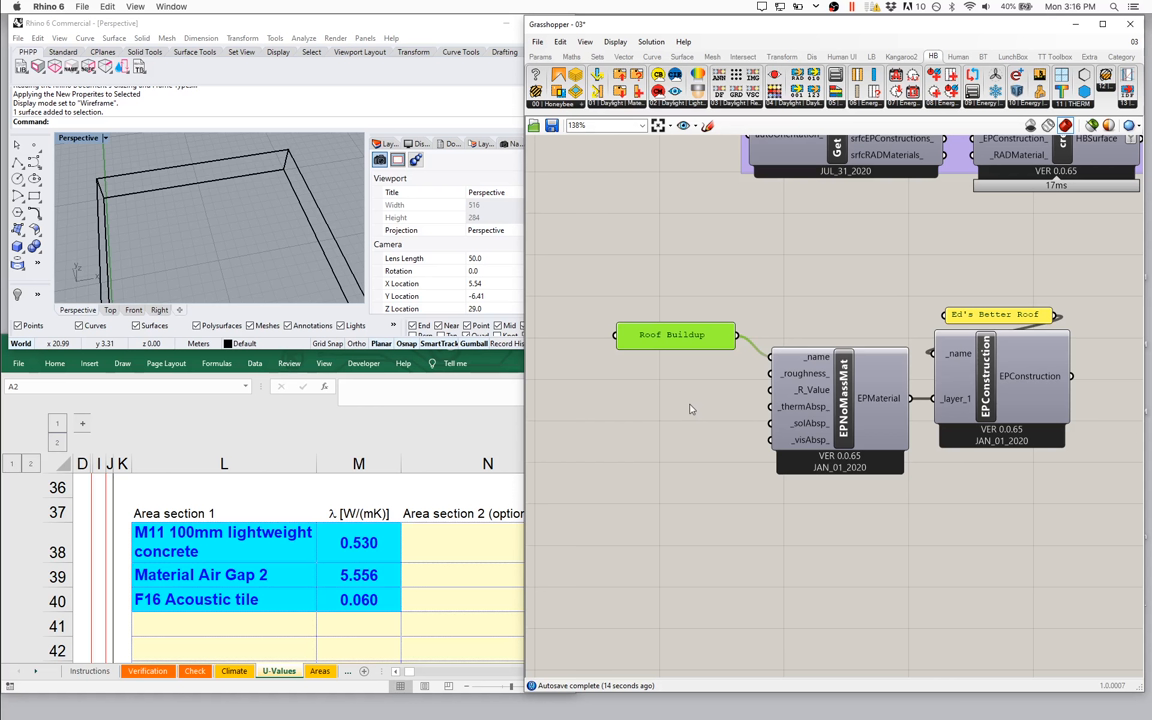
{"action": "mouse_move", "coordinate": [717, 363]}
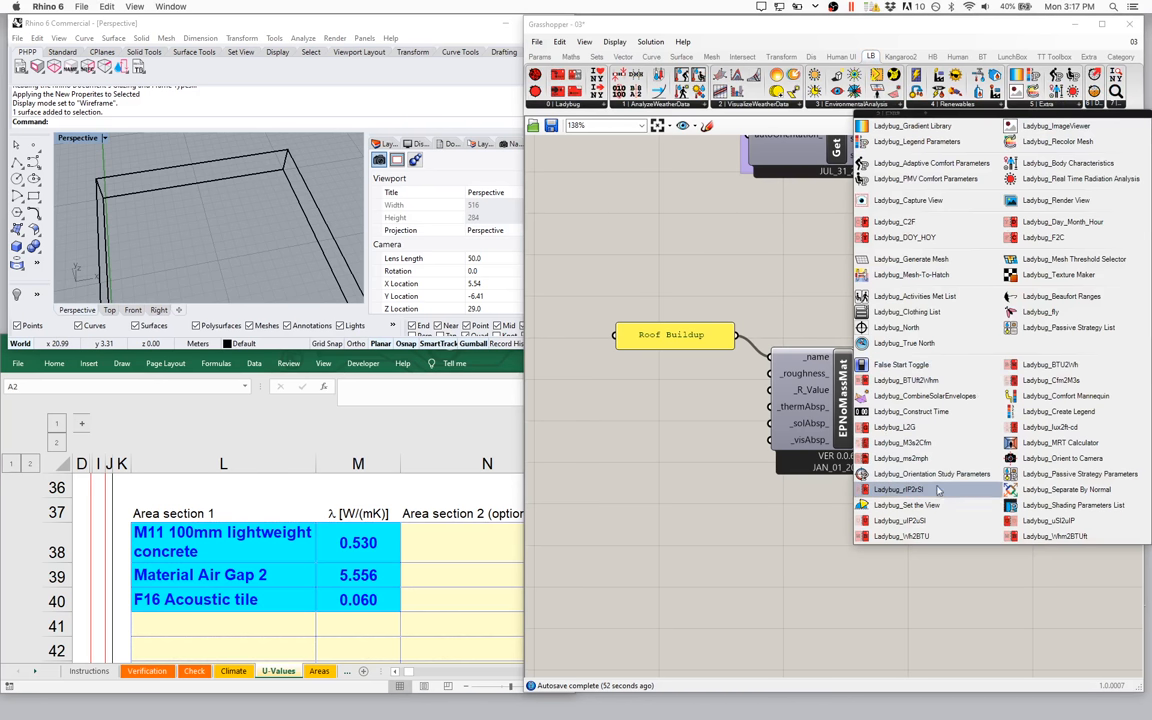
{"action": "mouse_move", "coordinate": [898, 489]}
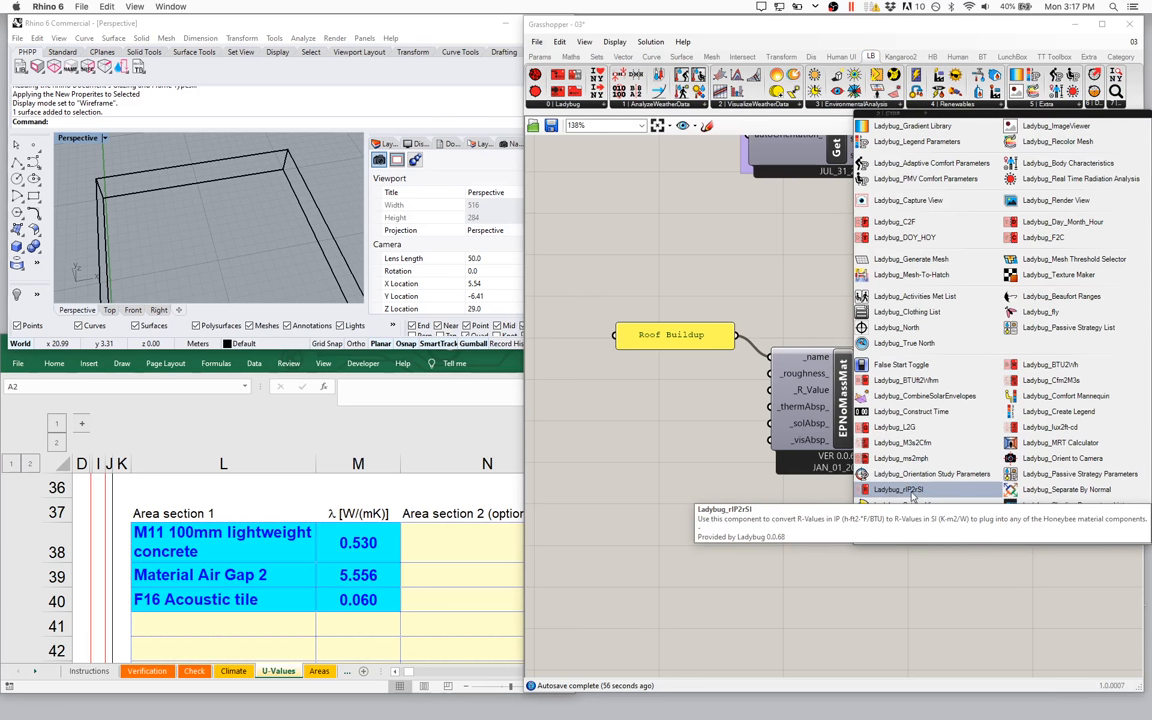
{"action": "mouse_move", "coordinate": [937, 499]}
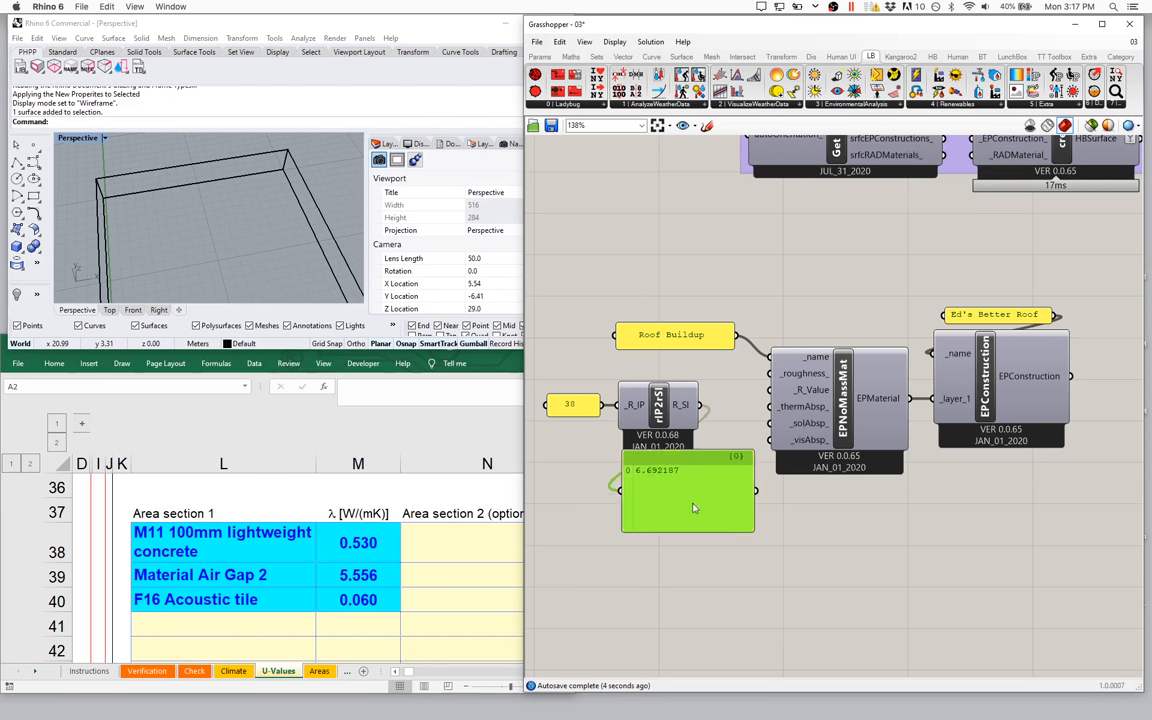
Wire the converted 6.69 SI R-value into the EPNoMassMat R_Value input.
{"action": "left_click_drag", "start_coordinate": [693, 508], "coordinate": [653, 505]}
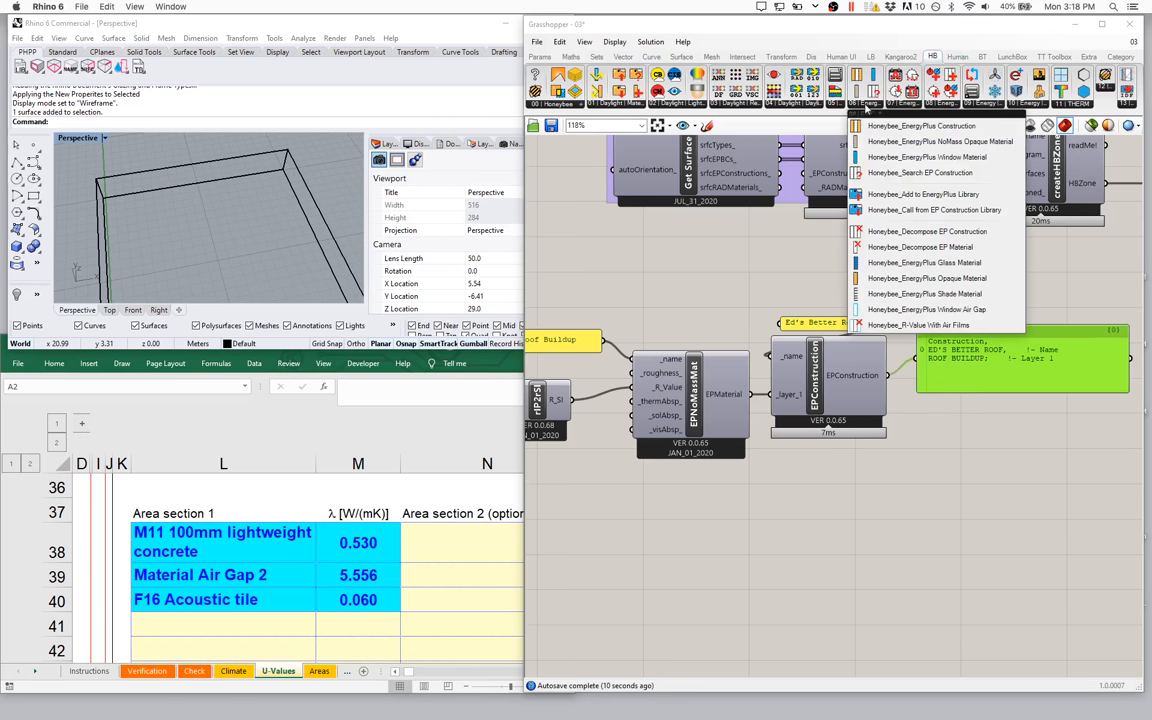
{"action": "mouse_move", "coordinate": [920, 157]}
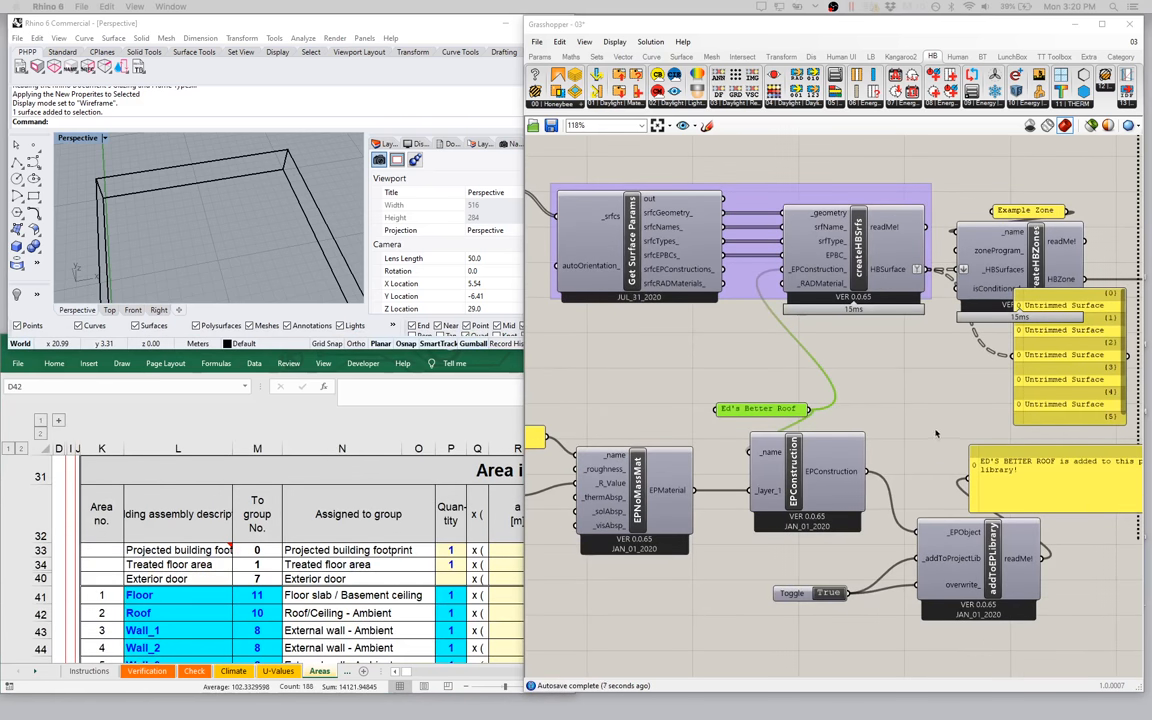
{"action": "mouse_move", "coordinate": [987, 478]}
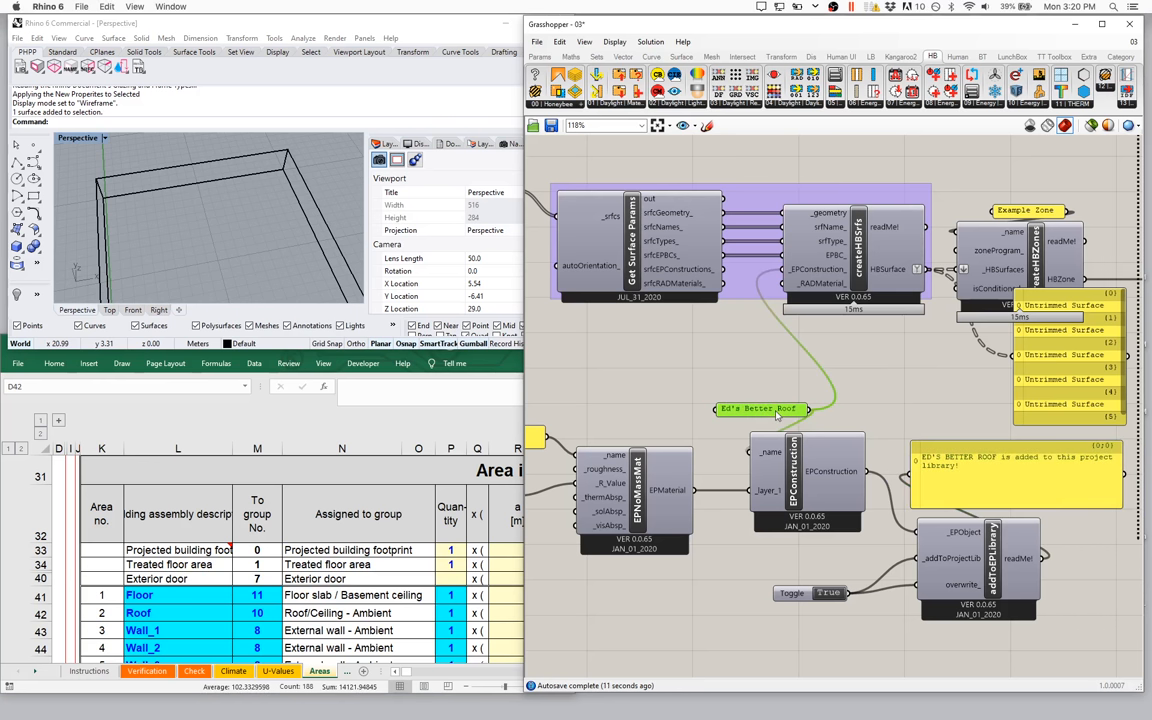
Edit the 'Ed's Better Roof' name panel to read ED'S BETTER ROOF.
{"action": "double_click", "coordinate": [759, 408]}
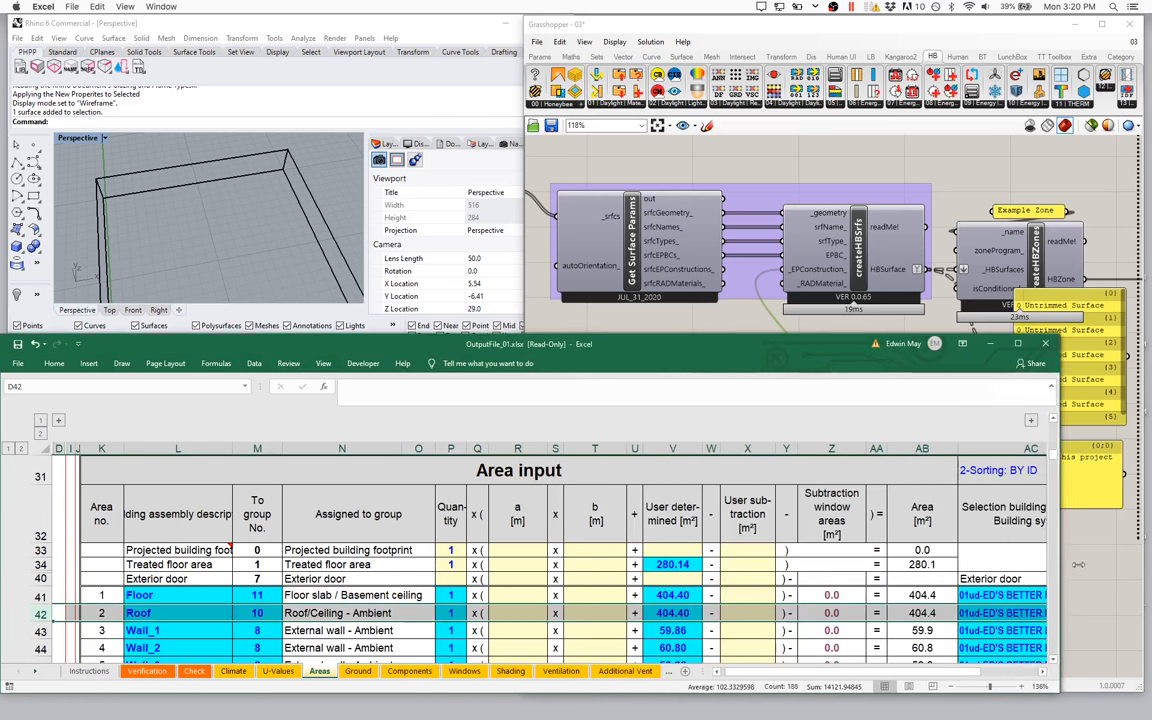
{"action": "scroll", "scroll_direction": "down", "scroll_amount": 3}
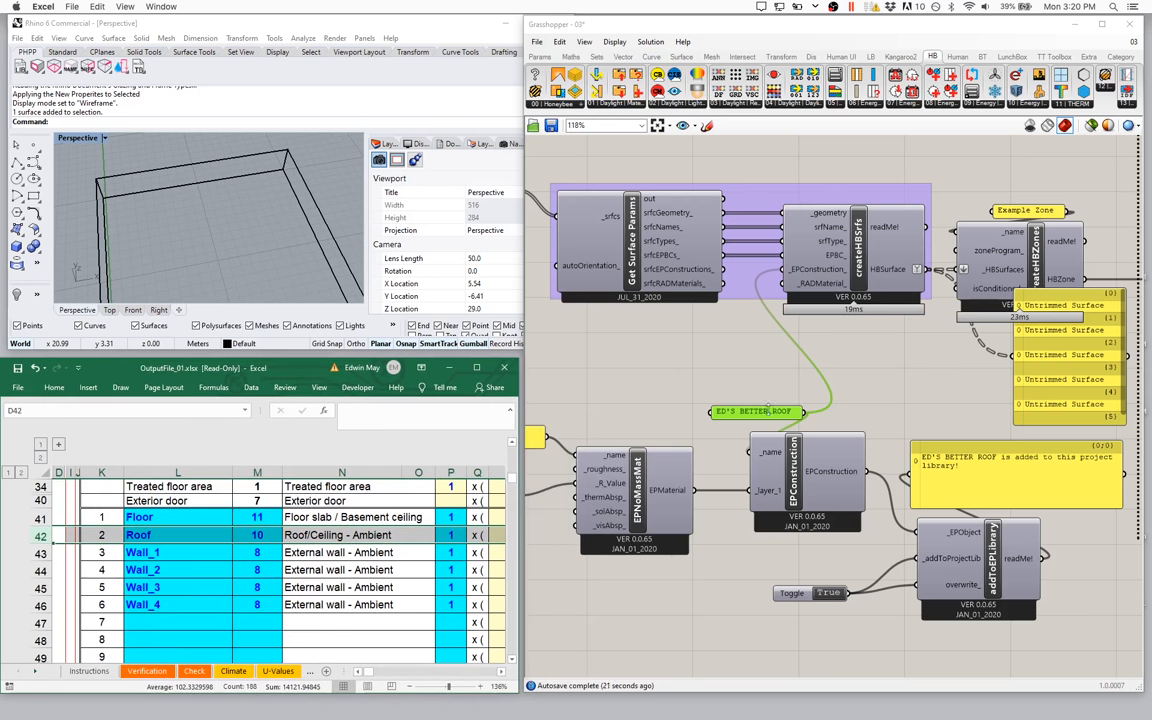
{"action": "left_click_drag", "start_coordinate": [753, 411], "coordinate": [710, 371]}
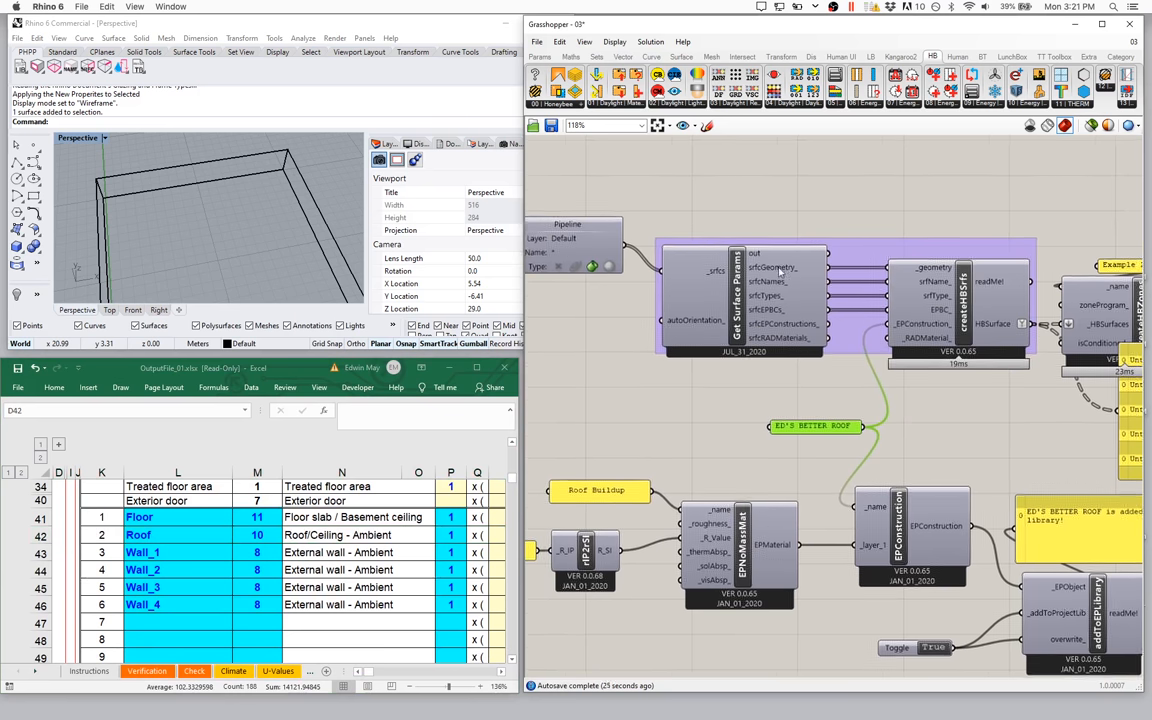
{"action": "mouse_move", "coordinate": [780, 267]}
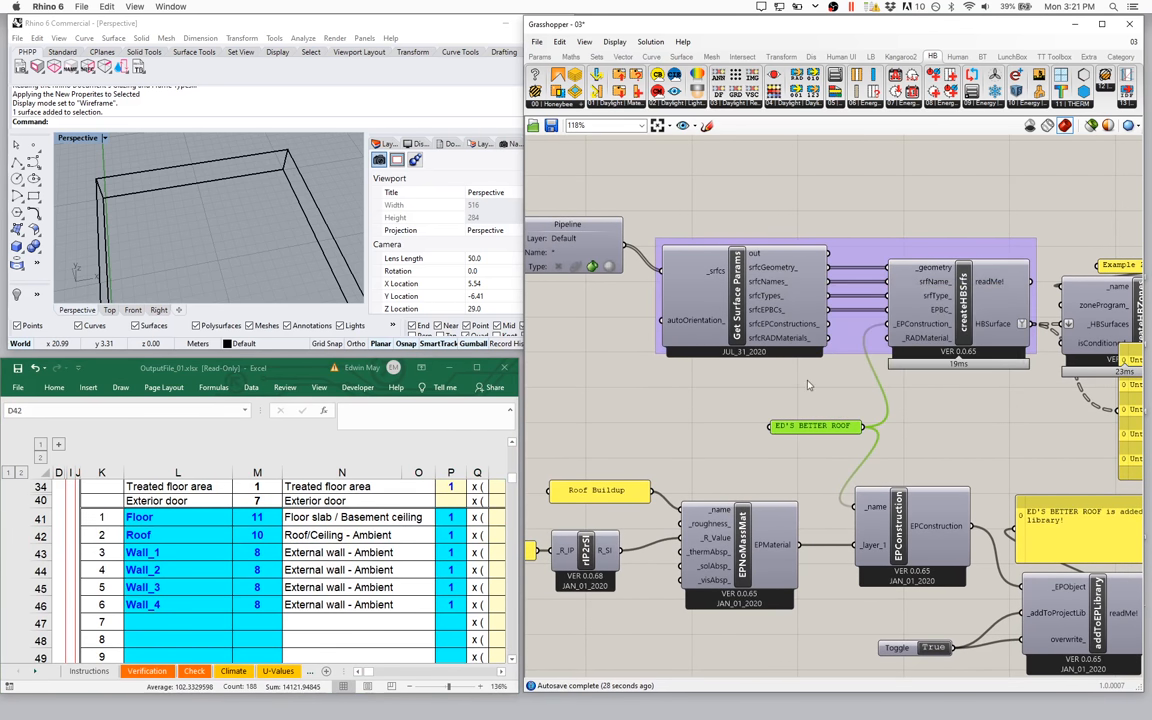
{"action": "mouse_move", "coordinate": [863, 131]}
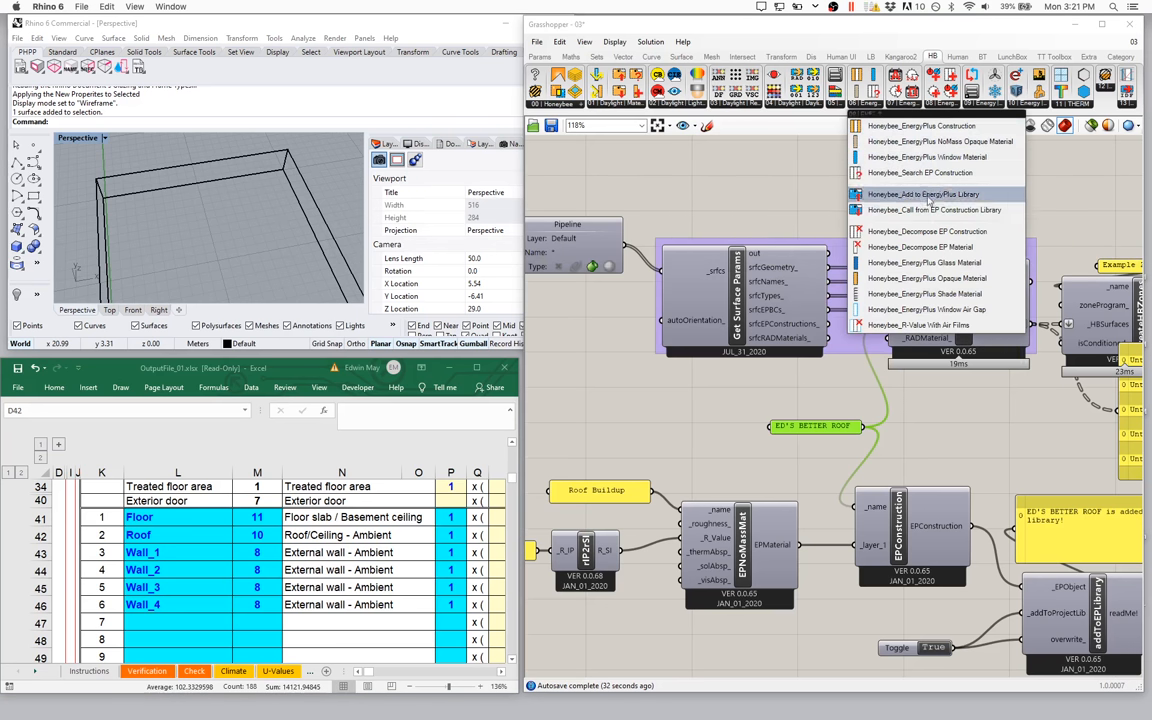
{"action": "mouse_move", "coordinate": [905, 210]}
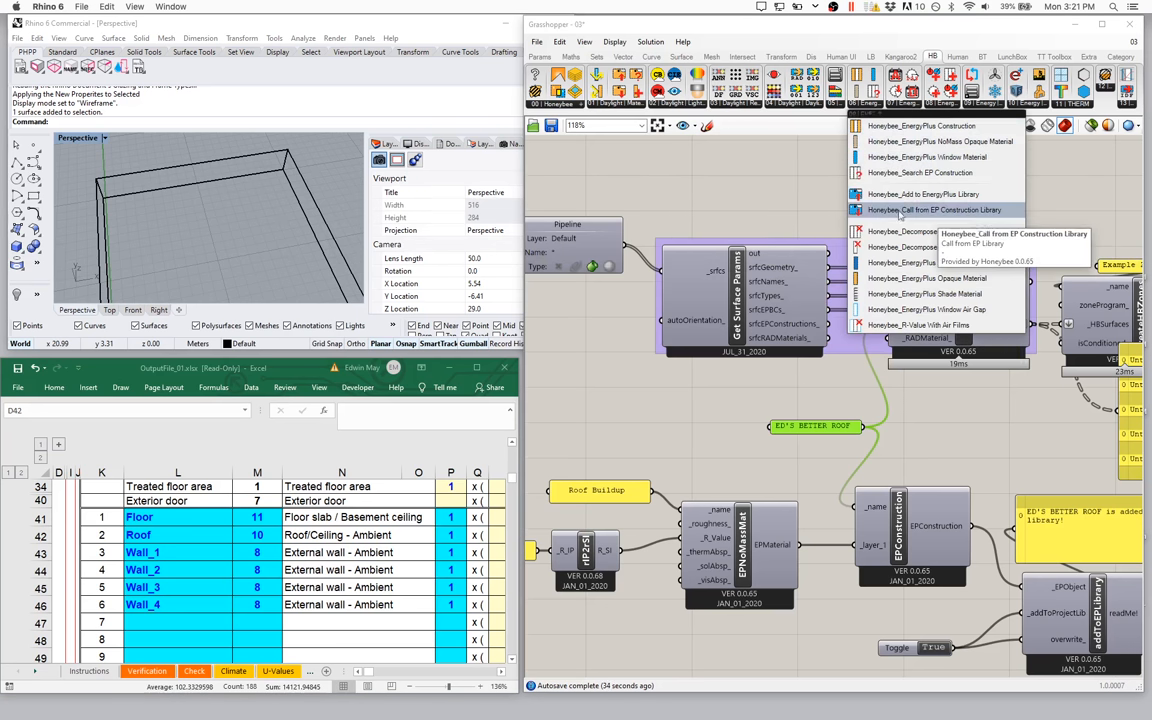
{"action": "mouse_move", "coordinate": [925, 475]}
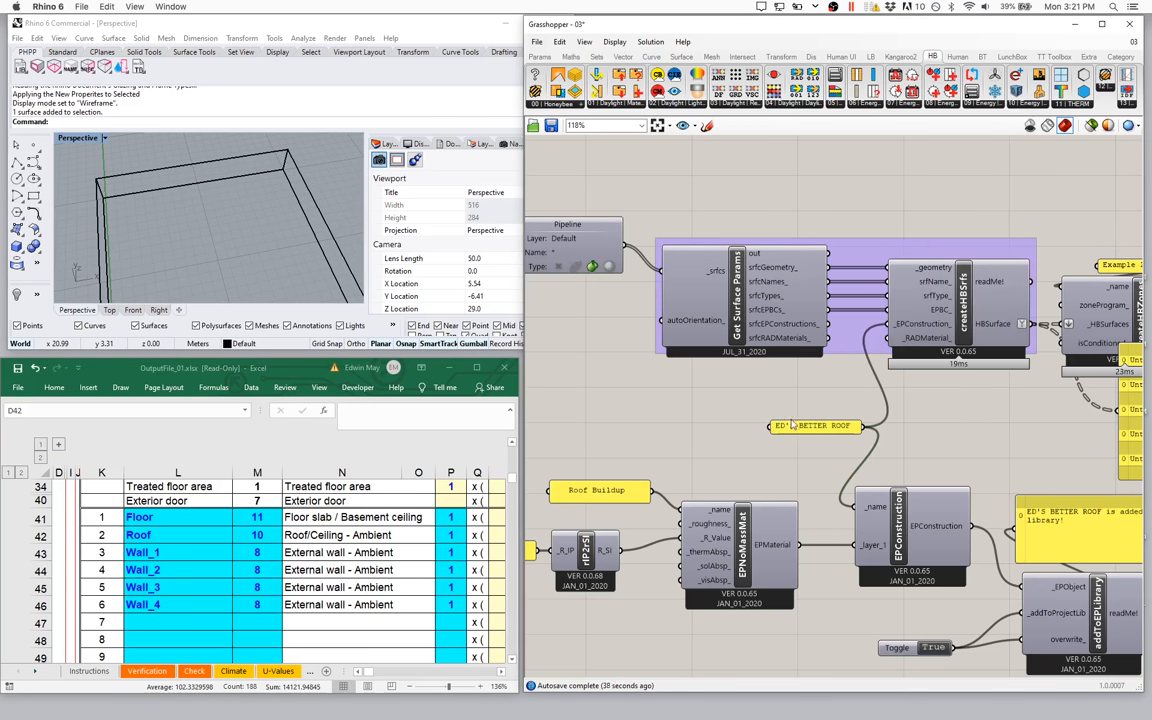
{"action": "mouse_move", "coordinate": [817, 434]}
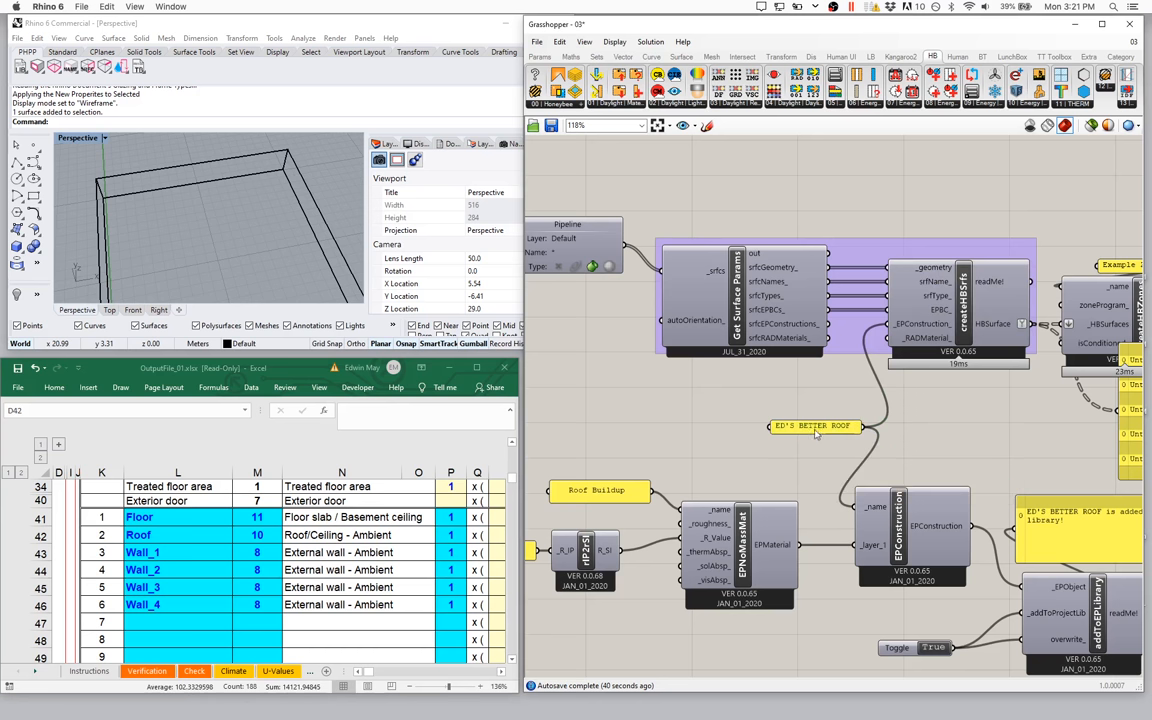
{"action": "mouse_move", "coordinate": [882, 380]}
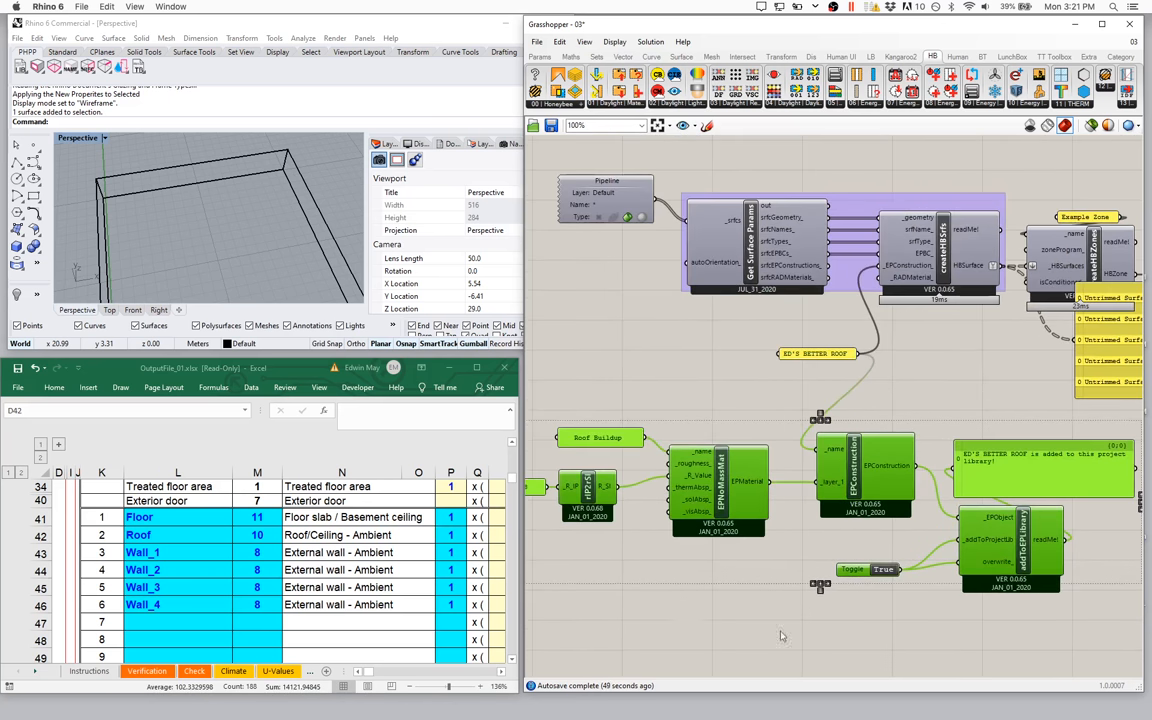
{"action": "mouse_move", "coordinate": [719, 546]}
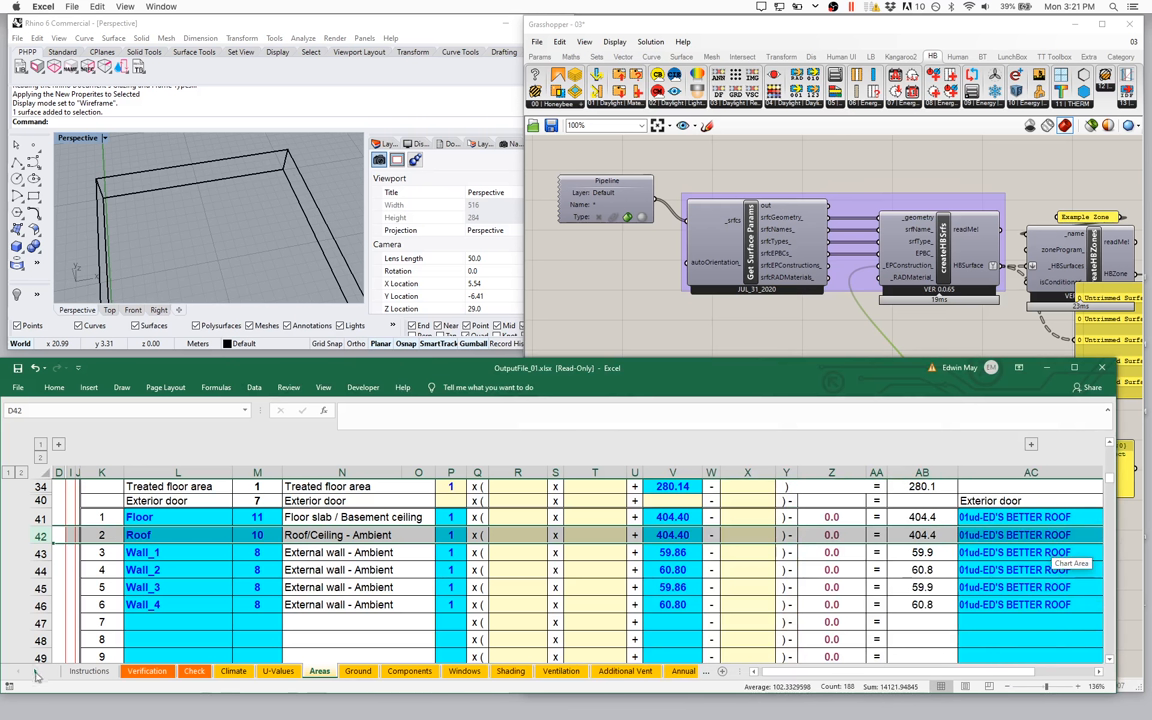
{"action": "left_click", "coordinate": [603, 671]}
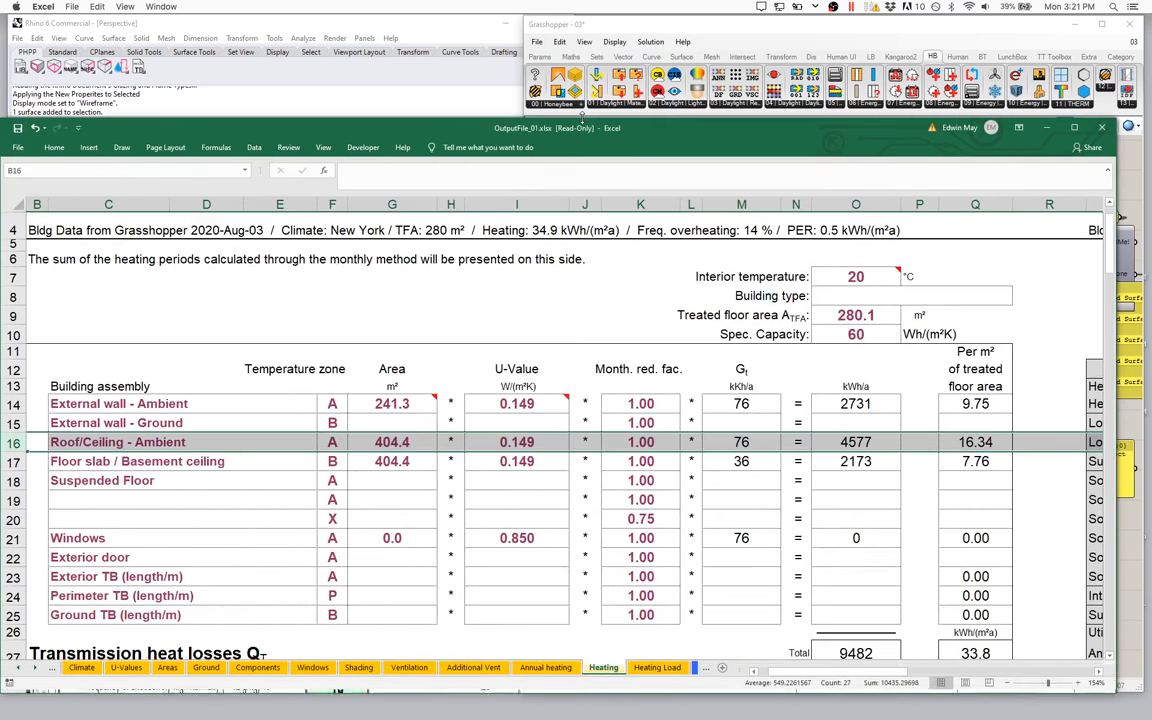
{"action": "mouse_move", "coordinate": [487, 447]}
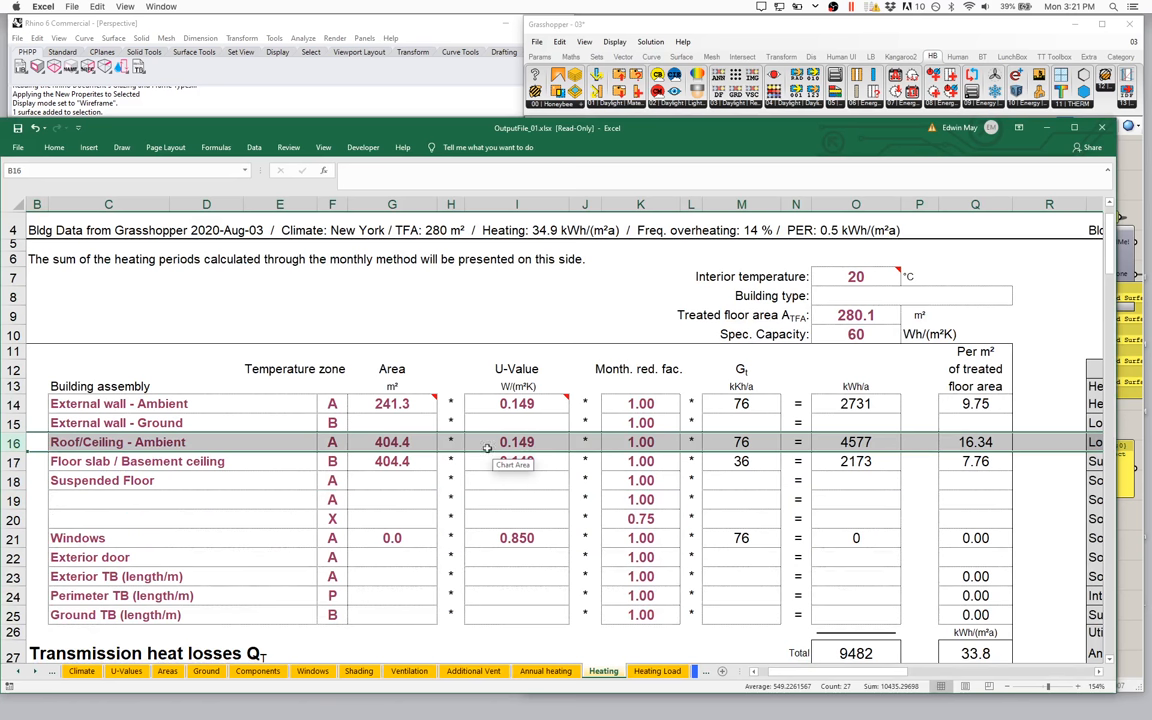
{"action": "mouse_move", "coordinate": [777, 442]}
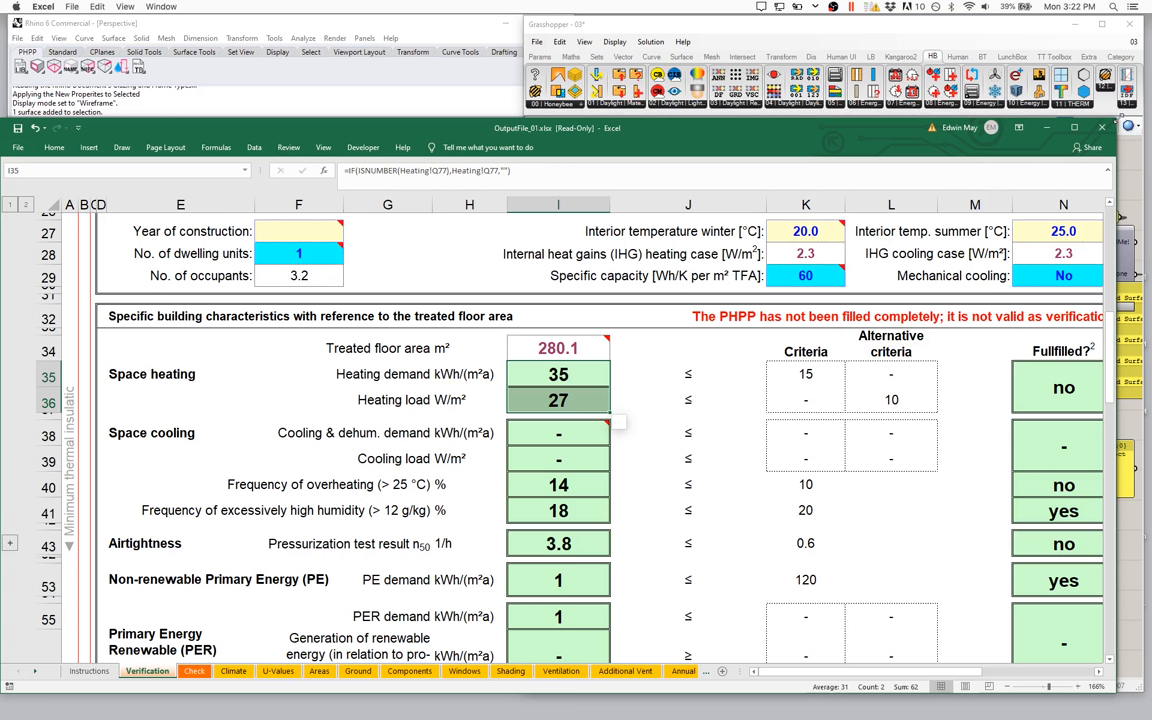
{"action": "left_click", "coordinate": [319, 671]}
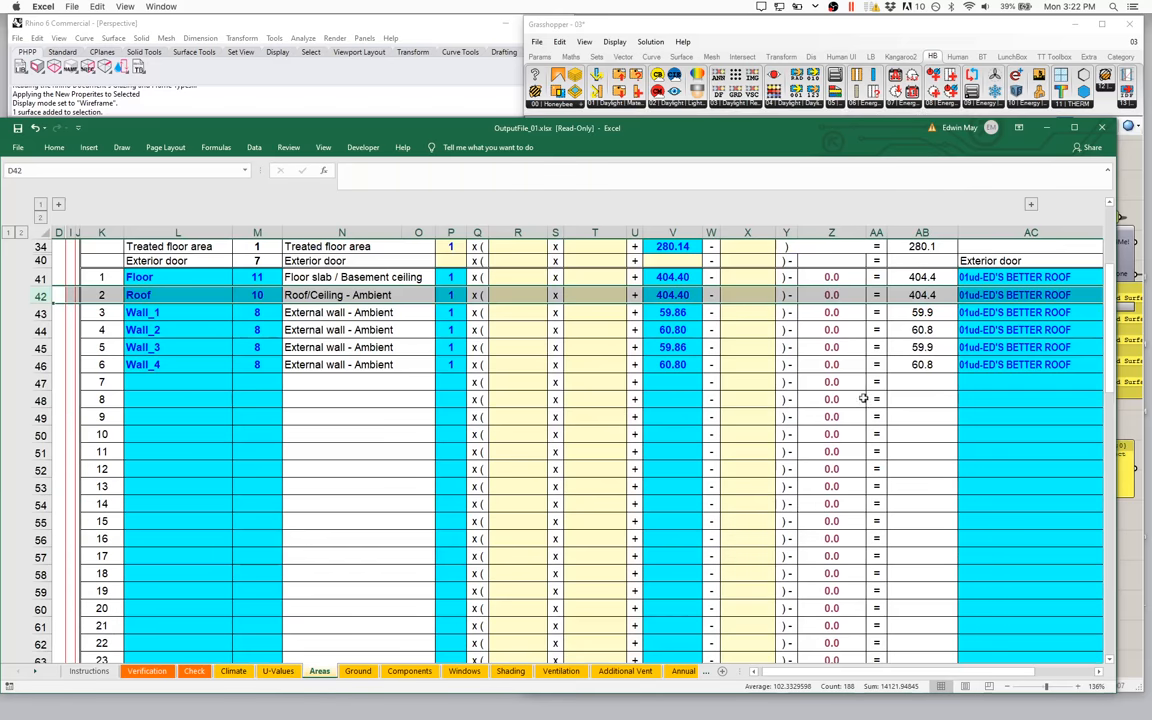